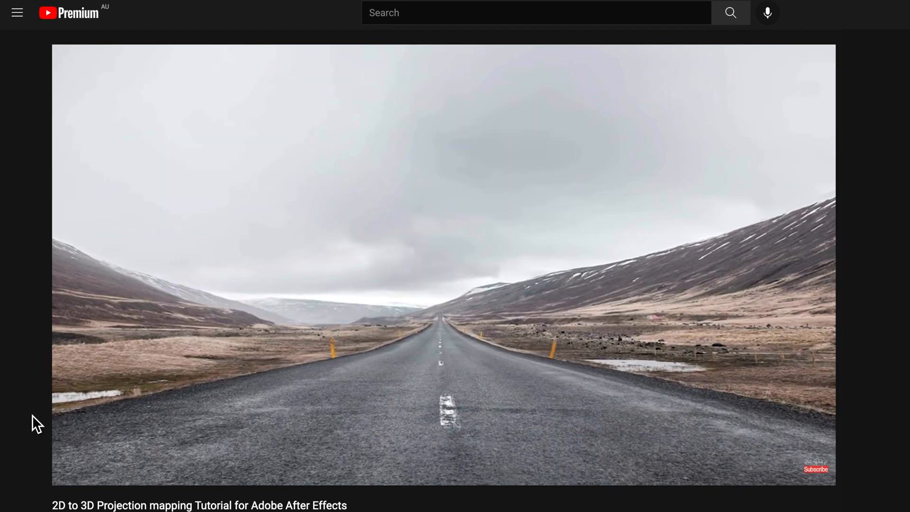
Step: Scroll down the 2D-to-3D projection mapping tutorial page to browse the comments
scroll("down", 3)
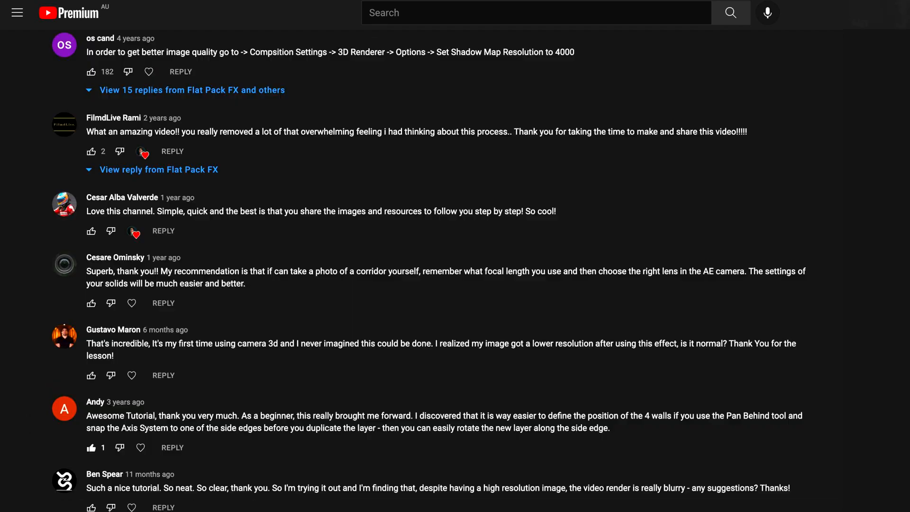
scroll("down", 3)
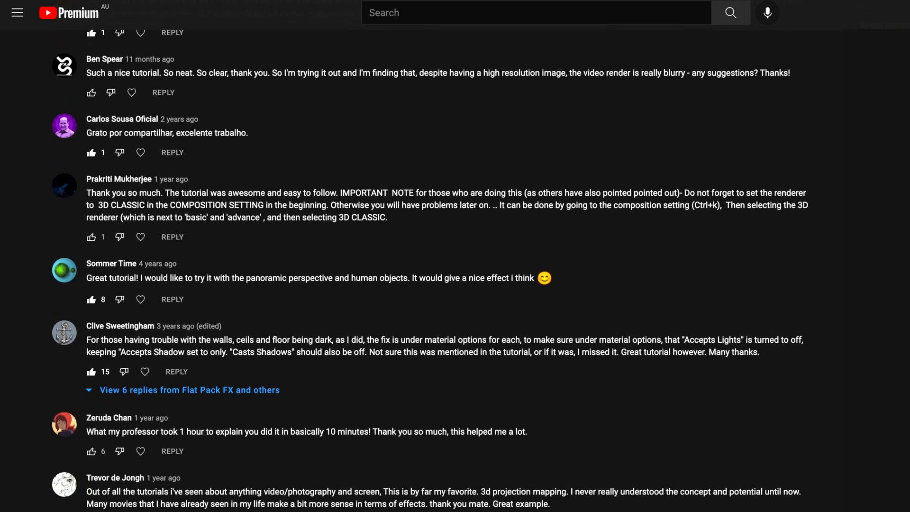
scroll("down", 3)
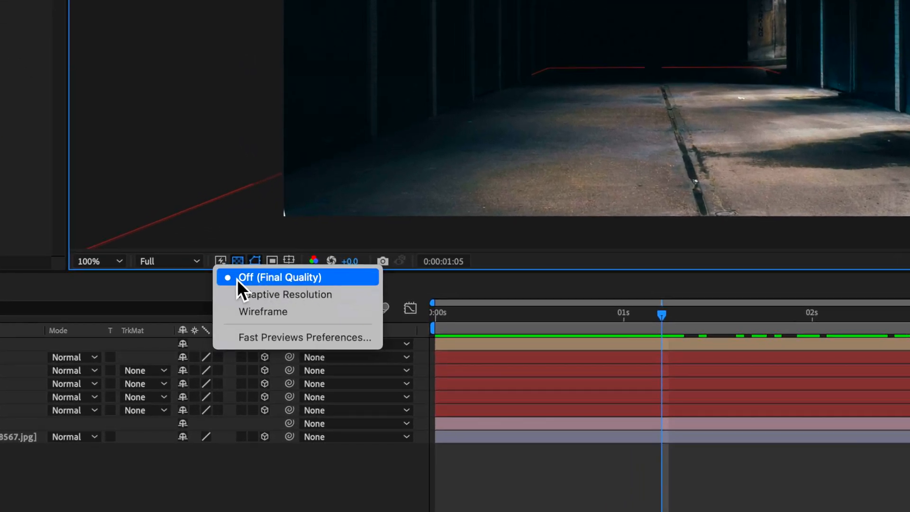
mouse_move(367, 290)
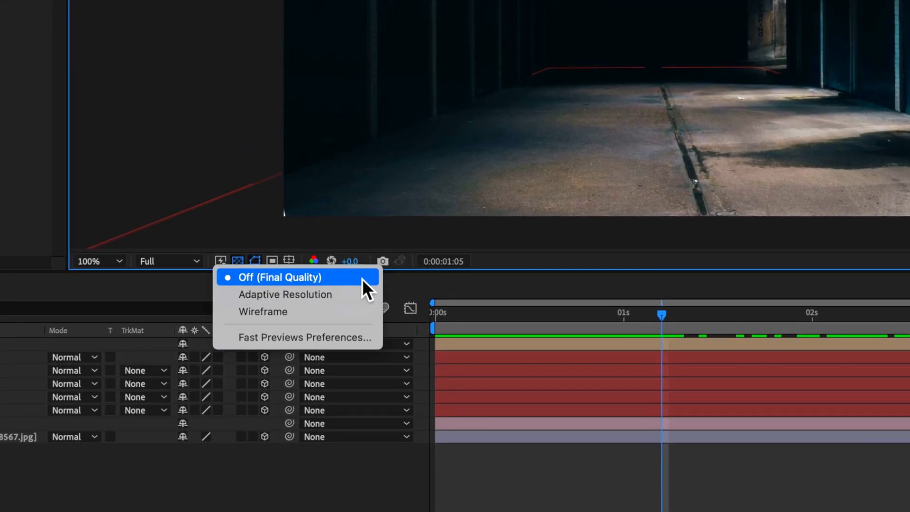
mouse_move(340, 294)
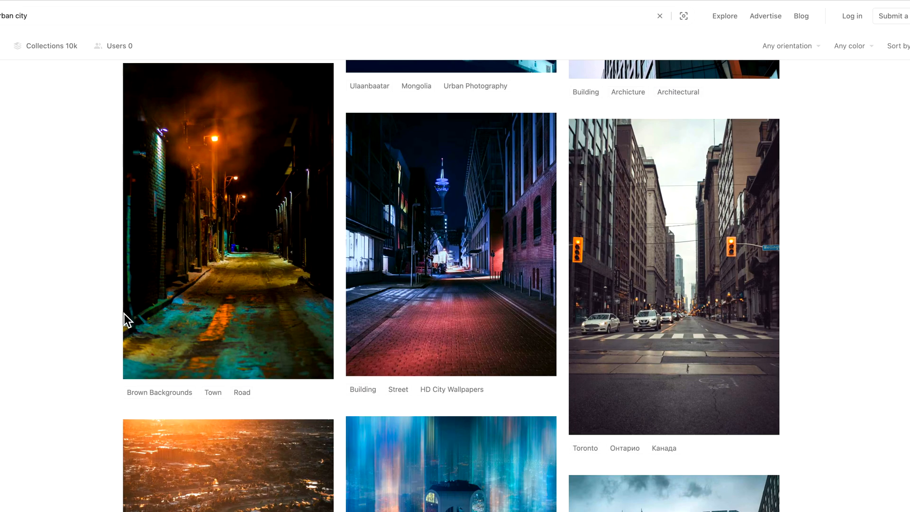
mouse_move(673, 273)
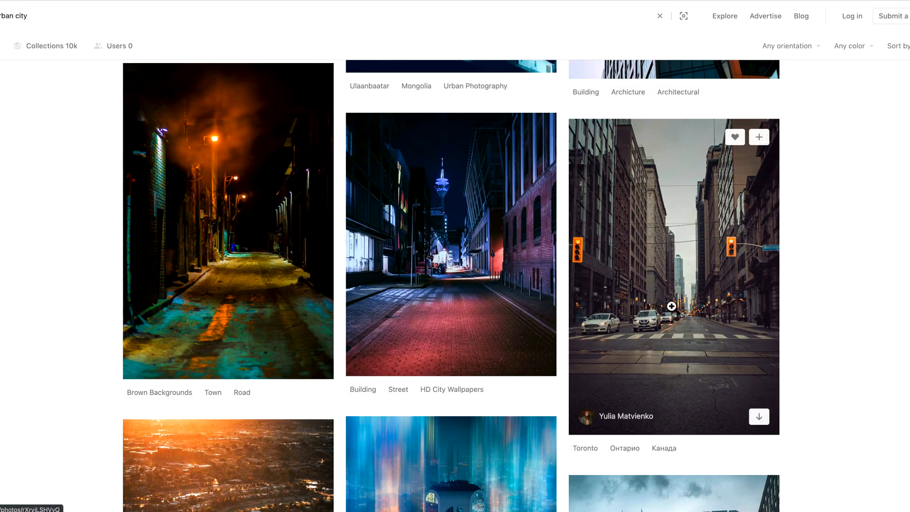
mouse_move(644, 183)
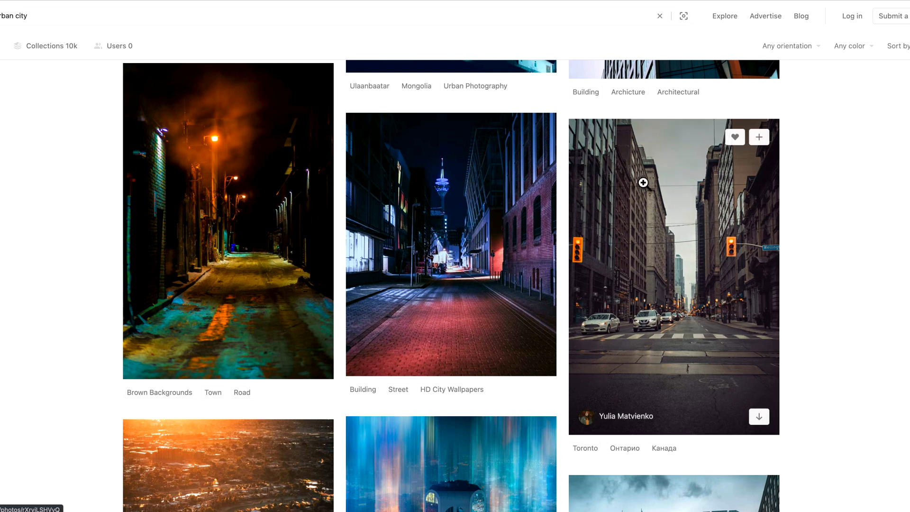
mouse_move(451, 244)
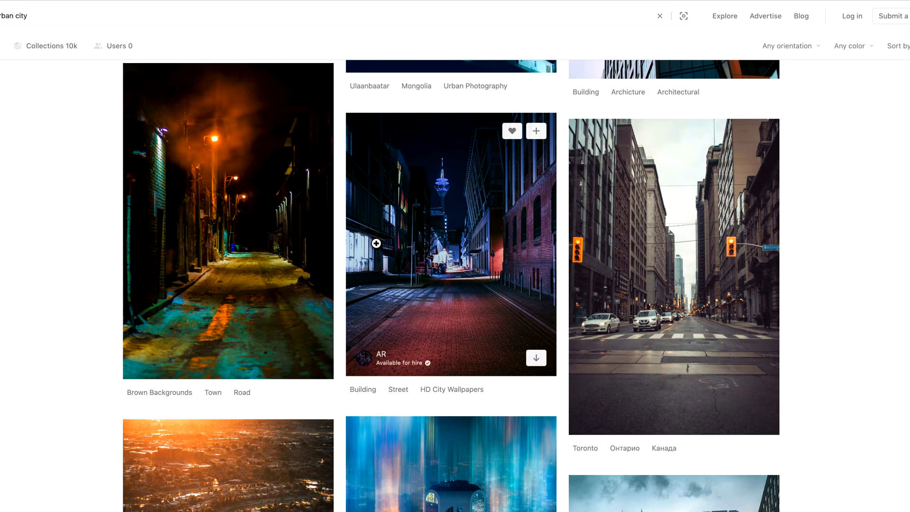
Step: Scroll further through the Unsplash urban city results toward the street photo
scroll("down", 3)
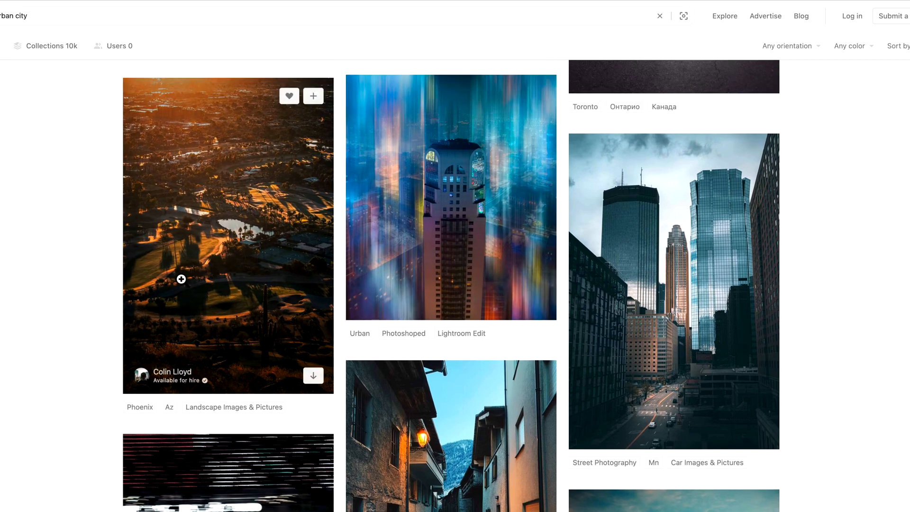
mouse_move(5, 328)
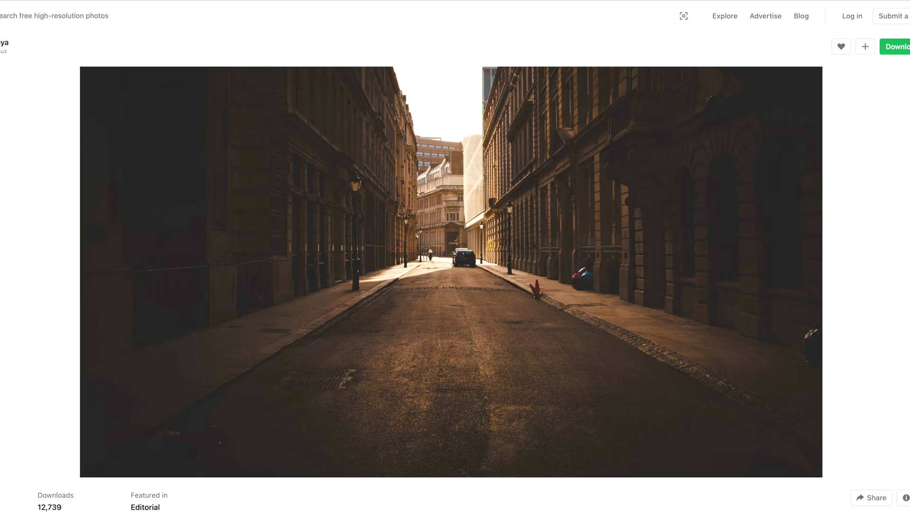
mouse_move(191, 169)
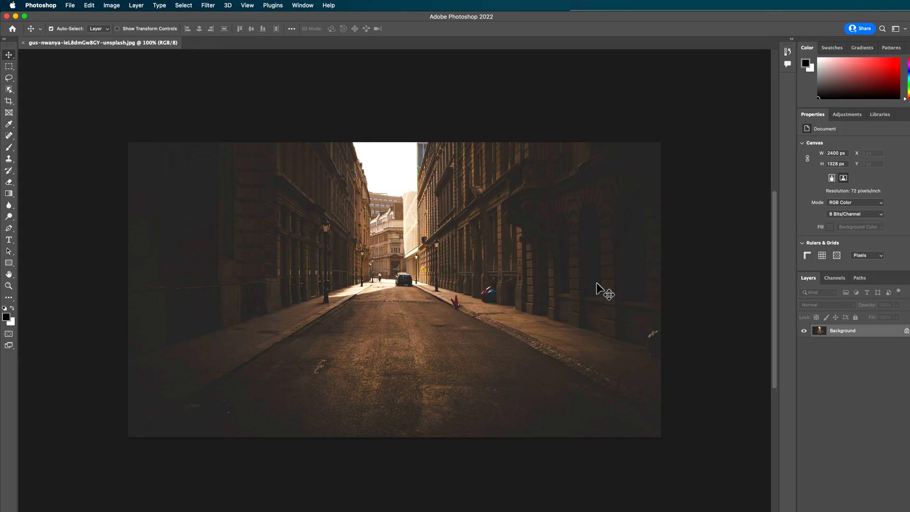
left_click(41, 6)
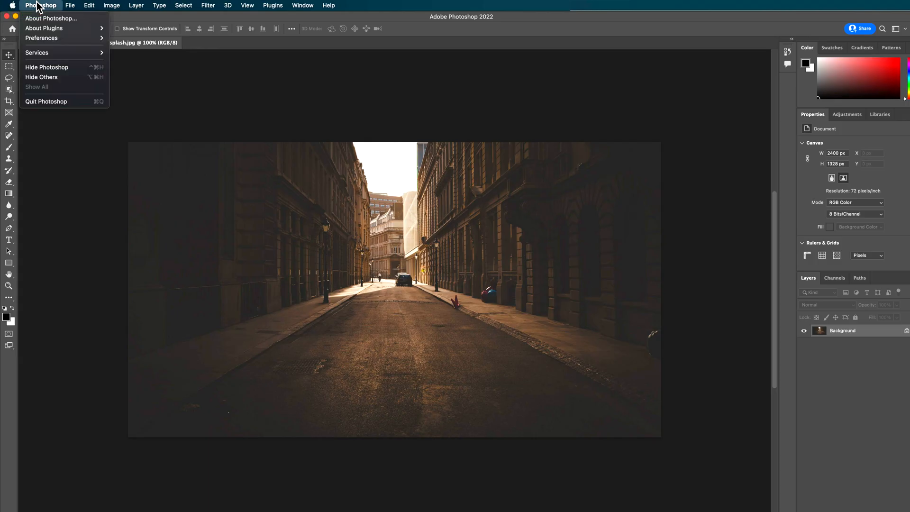
left_click(51, 18)
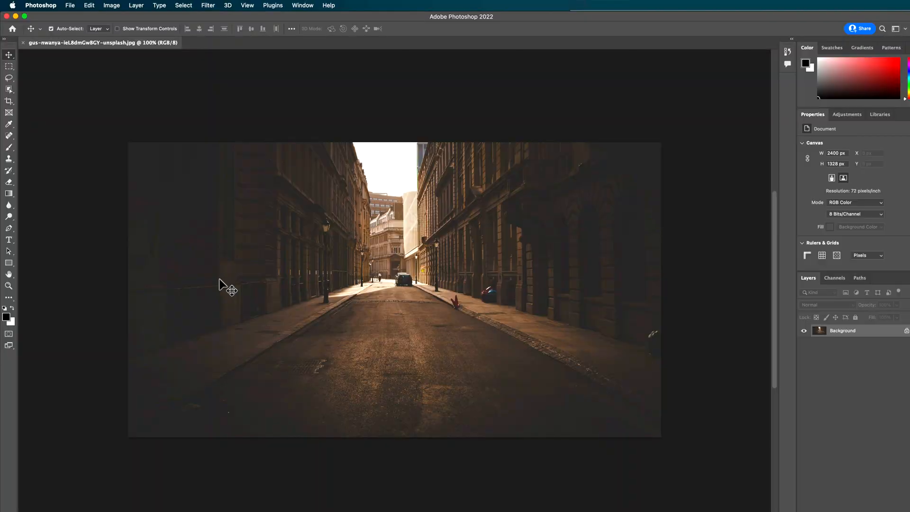
mouse_move(160, 158)
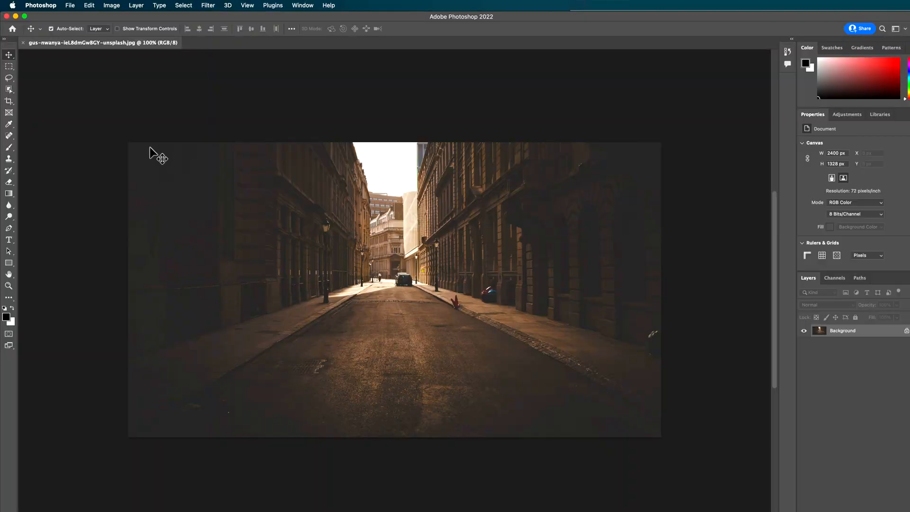
mouse_move(215, 6)
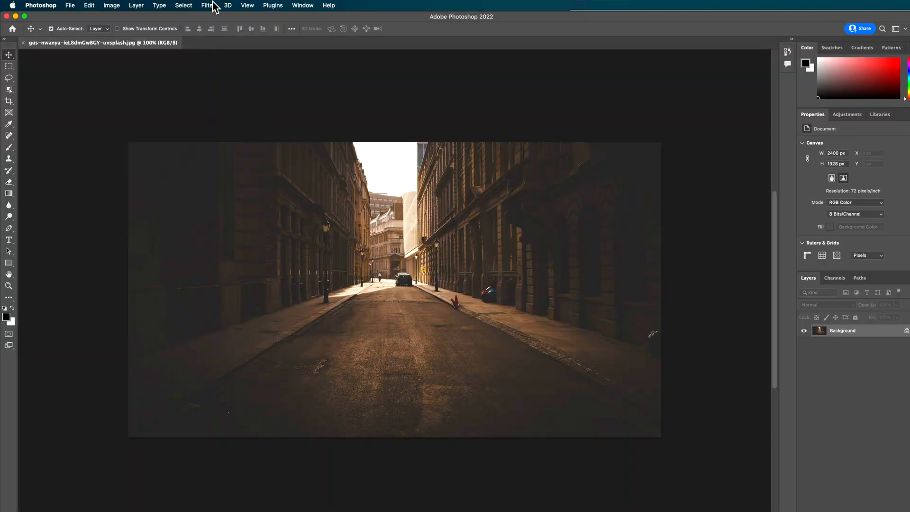
Step: Launch the Vanishing Point filter from the Filter menu
left_click(207, 5)
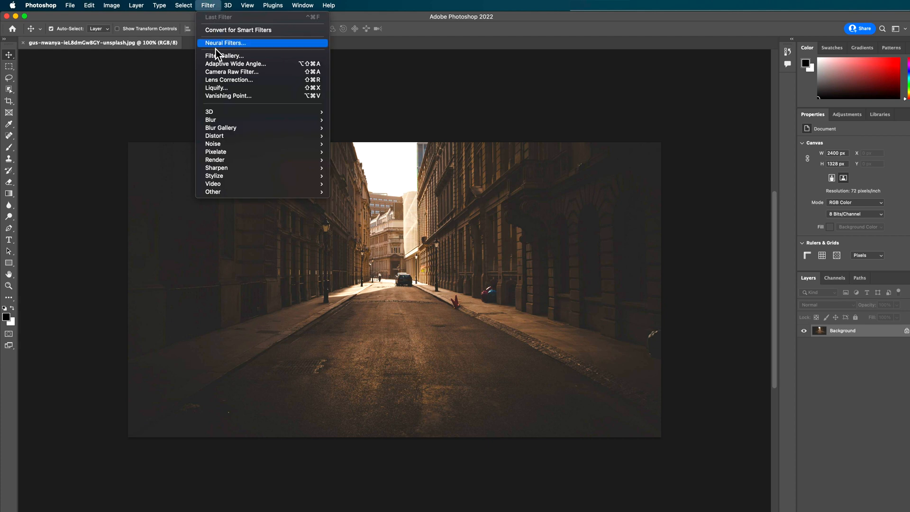
left_click(228, 95)
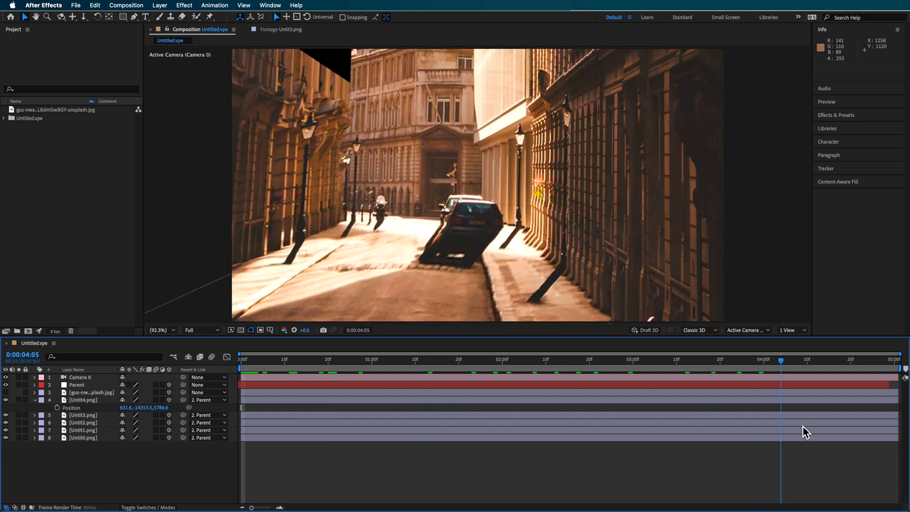
left_click(360, 360)
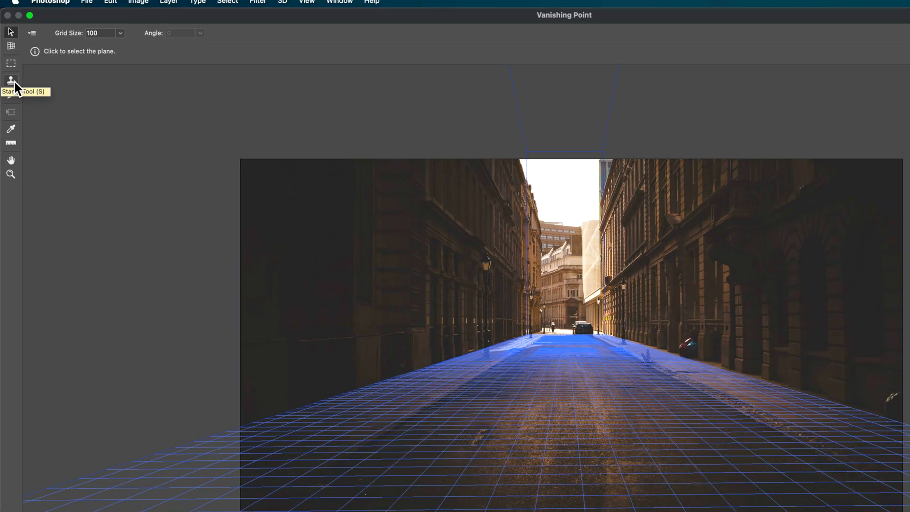
Step: Activate the Vanishing Point Stamp tool with a 100-pixel brush at 50 hardness
left_click(10, 81)
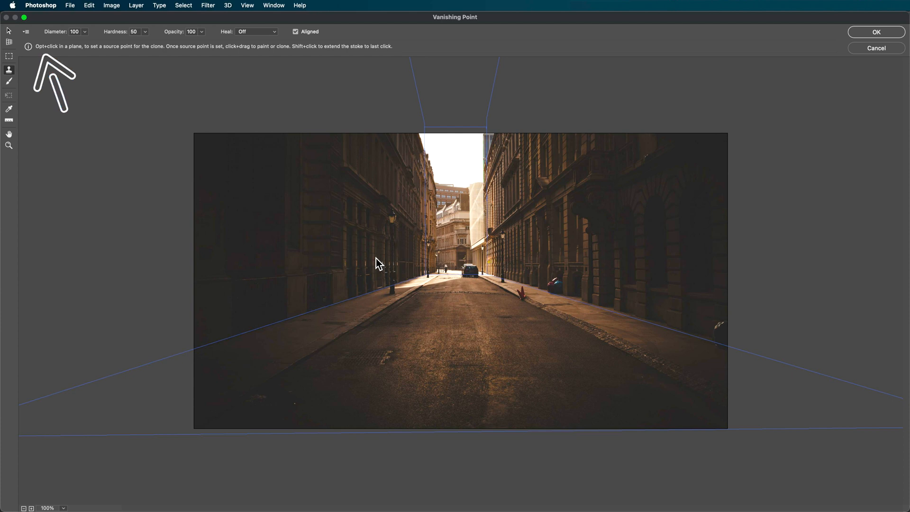
left_click(378, 261)
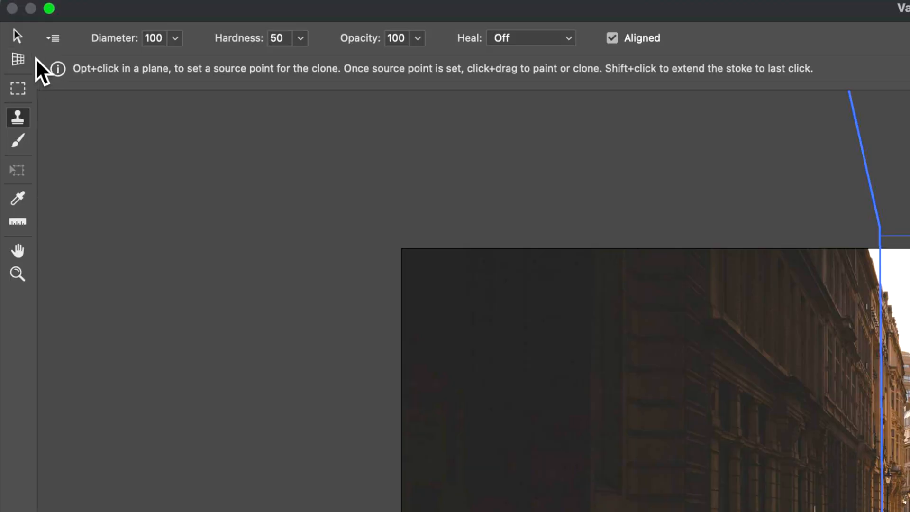
Step: Export the planes for After Effects as Untitled.vpe on the Desktop and close Vanishing Point
left_click(53, 39)
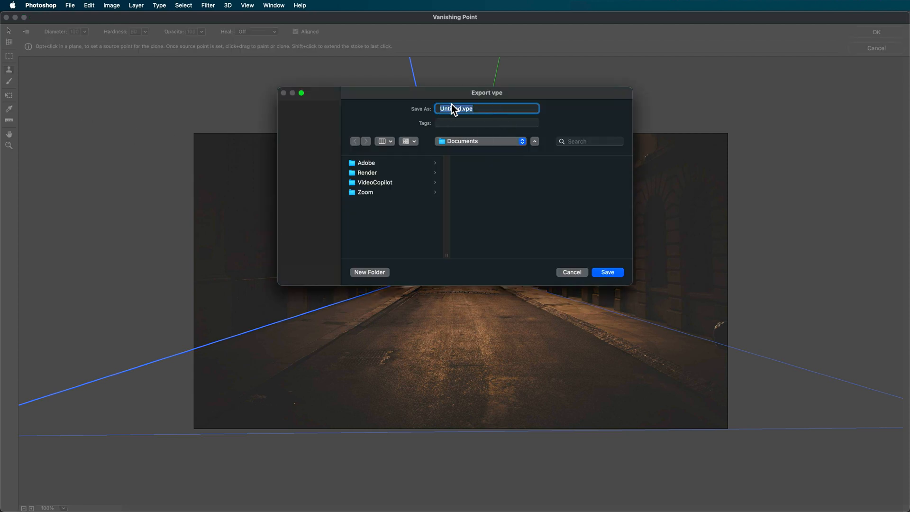
left_click(481, 141)
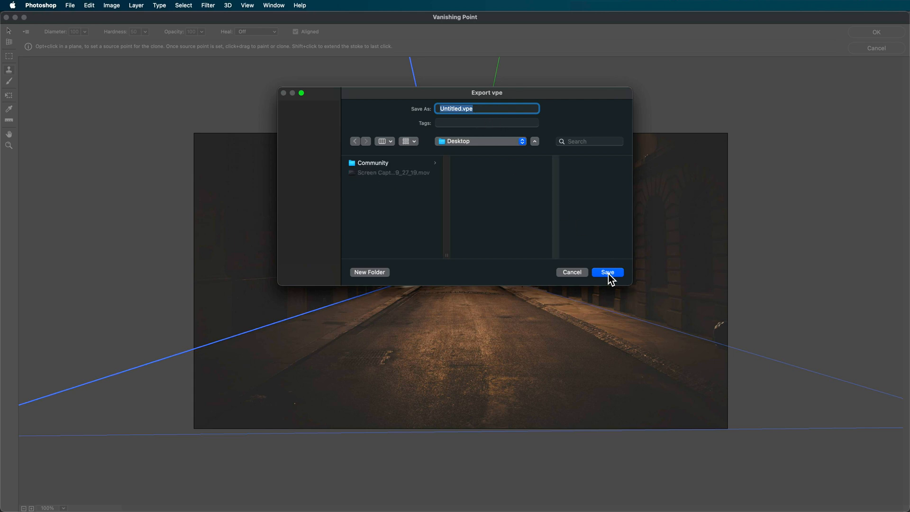
left_click(607, 272)
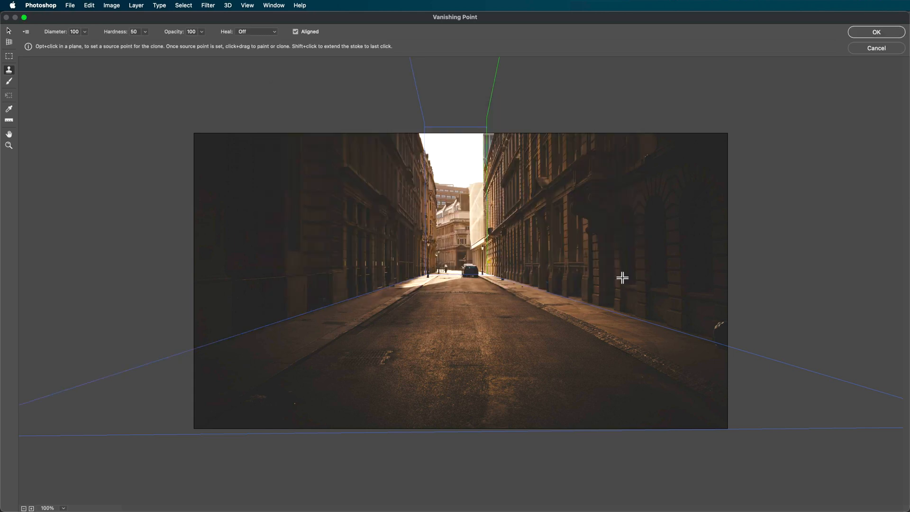
mouse_move(876, 32)
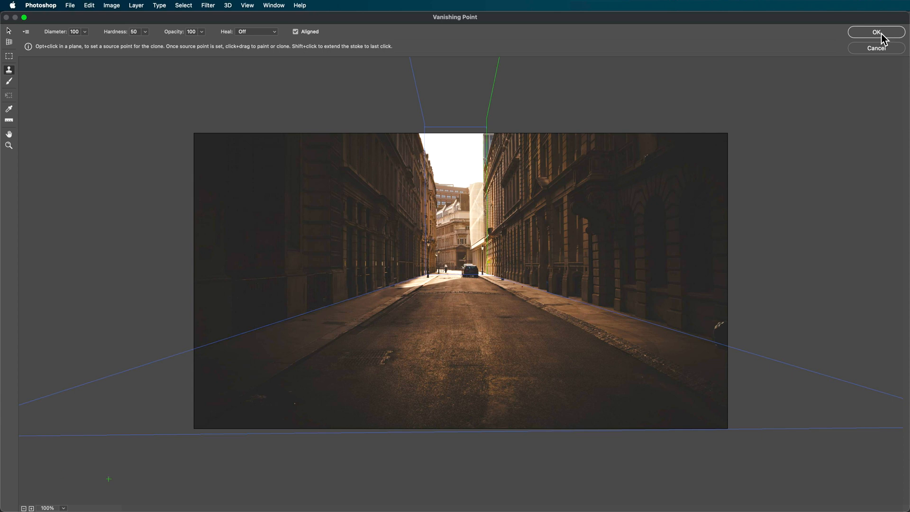
left_click(877, 32)
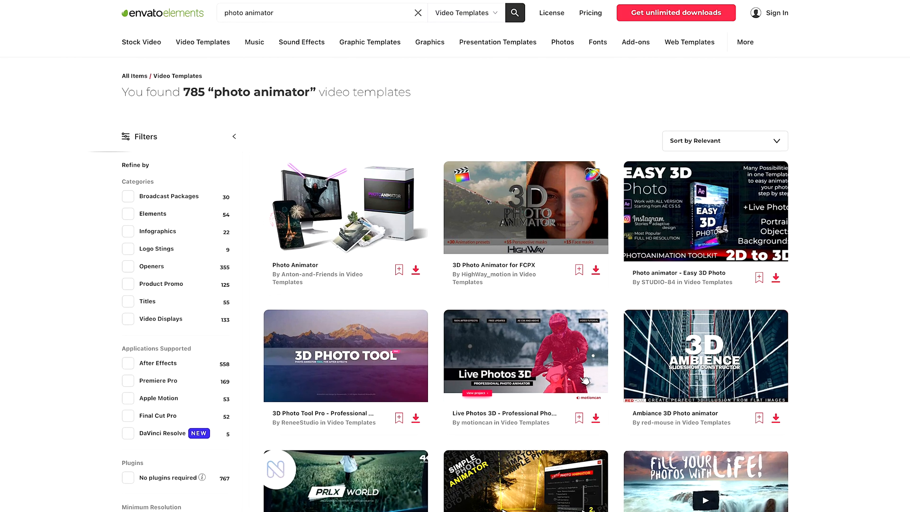
Step: Open the Ambiance 3D Photo animator template from the photo animator results, then browse the stock video catalogue
scroll("down", 3)
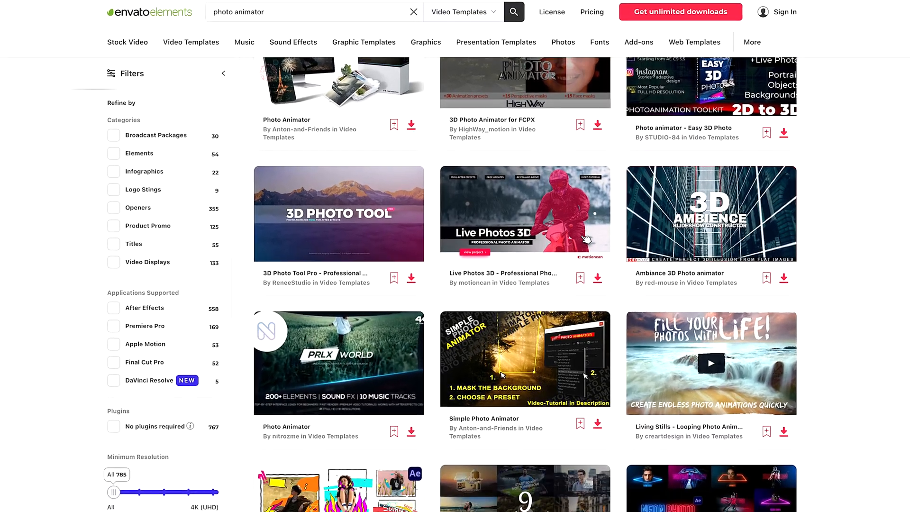
scroll("down", 3)
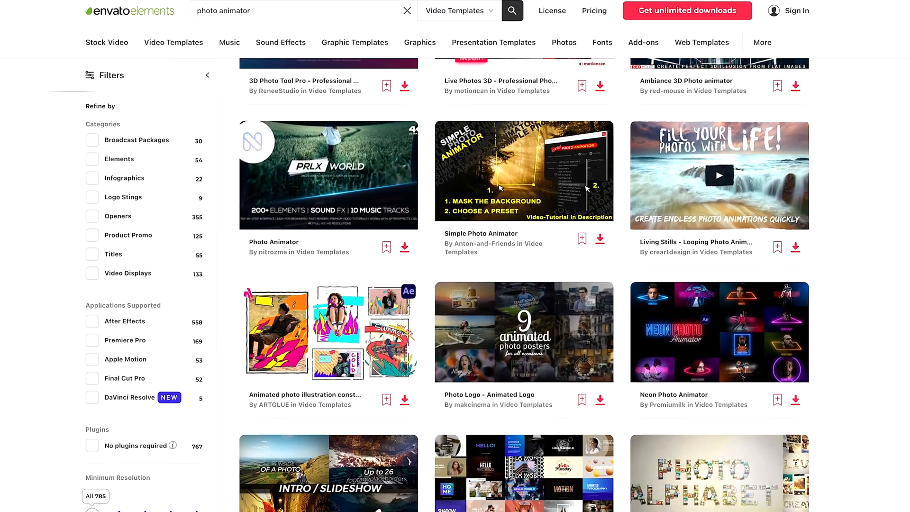
left_click(328, 175)
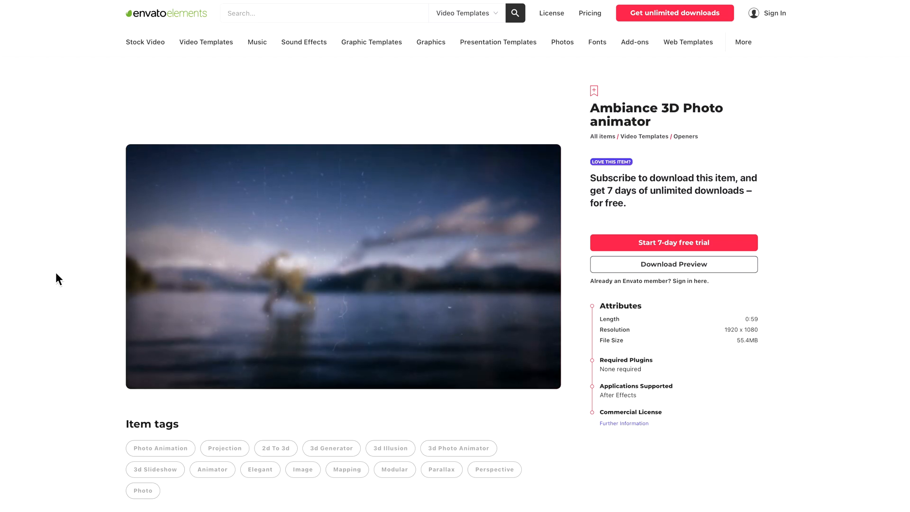
left_click(145, 42)
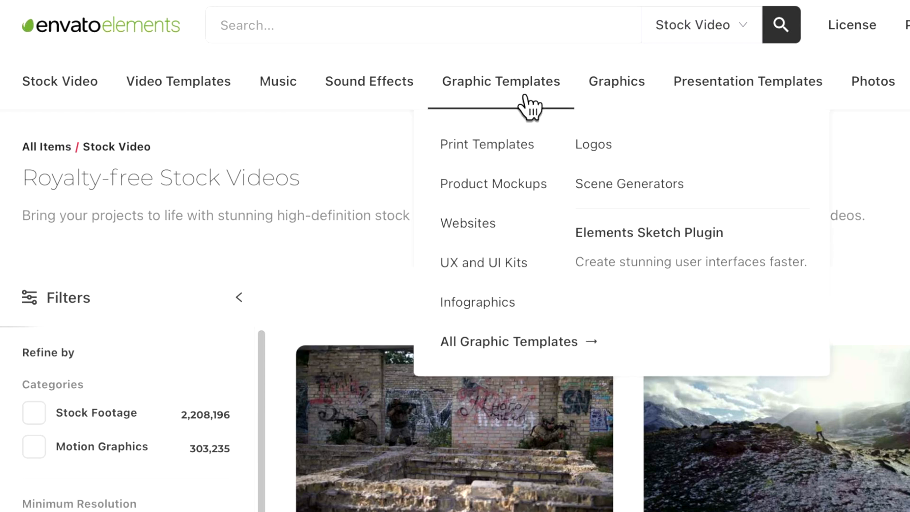
mouse_move(835, 108)
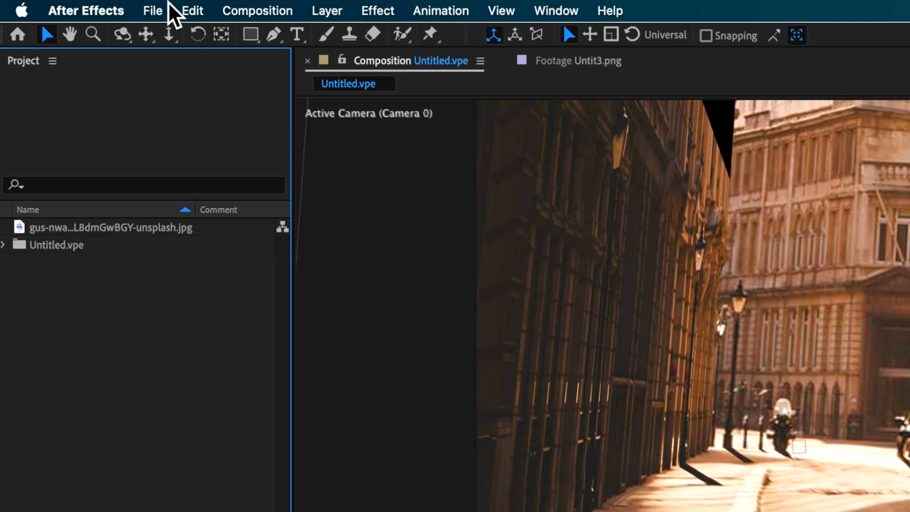
Step: Open the 3D Photo composition and expand the camera's properties to show depth of field
left_click(153, 10)
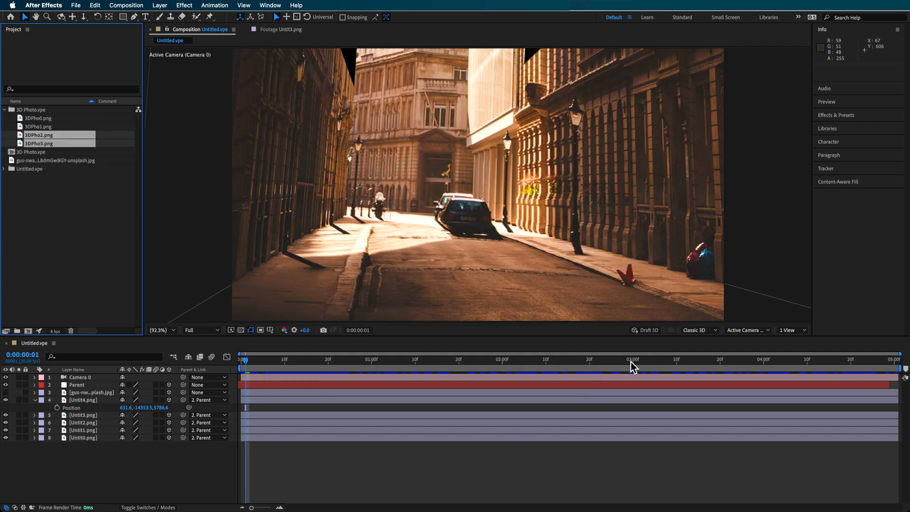
double_click(31, 152)
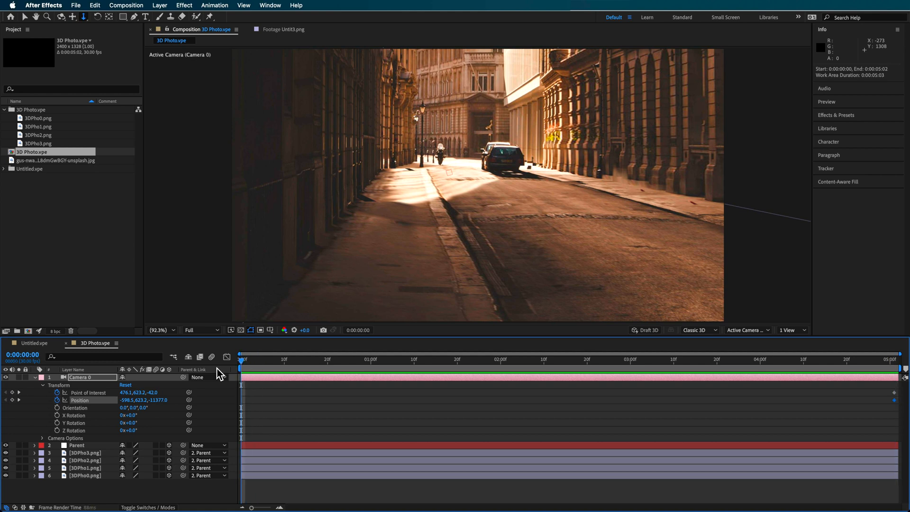
left_click(11, 399)
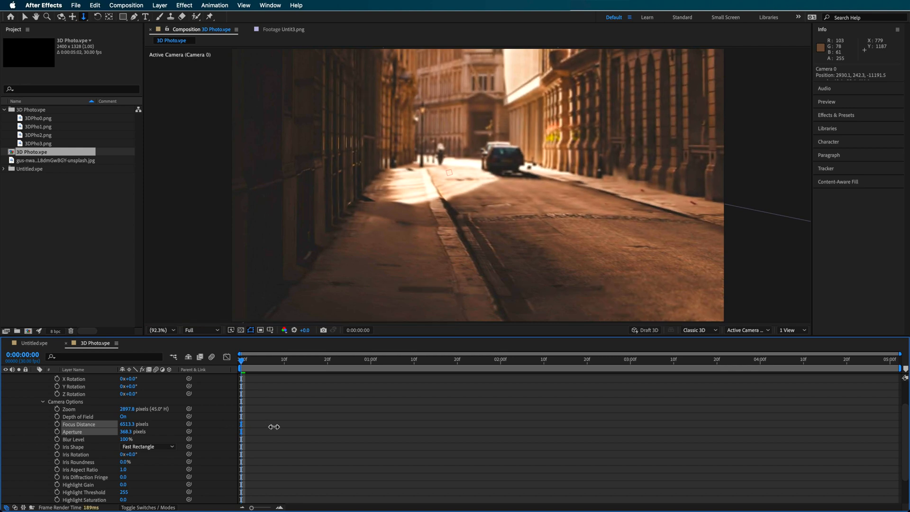
Step: Move the playhead to the composition end to keyframe Focus Distance at 13473.3
left_click(57, 424)
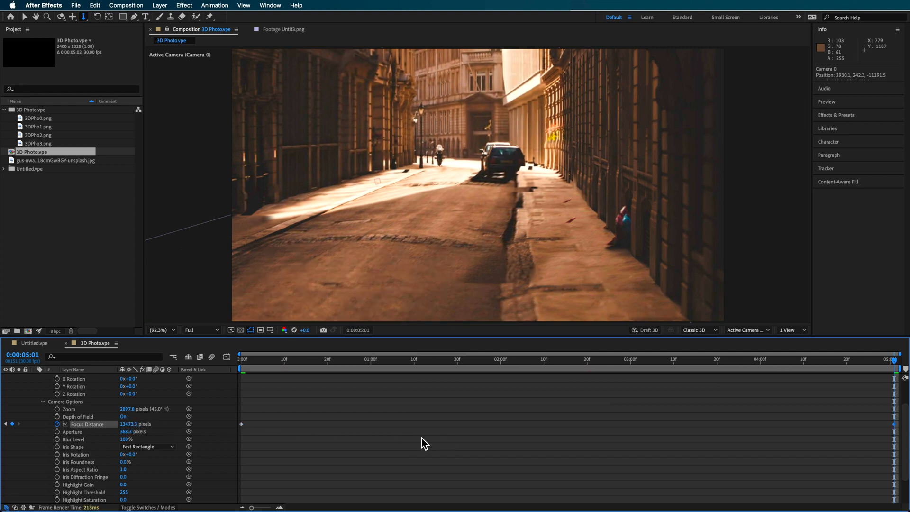
Step: Preview the focus pull, return to frame 0, and turn Depth of Field off
left_click(297, 359)
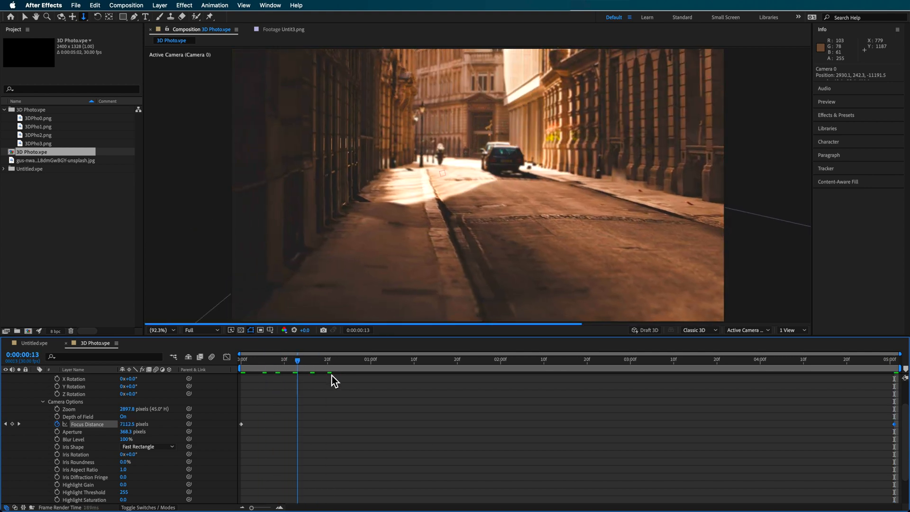
left_click(617, 359)
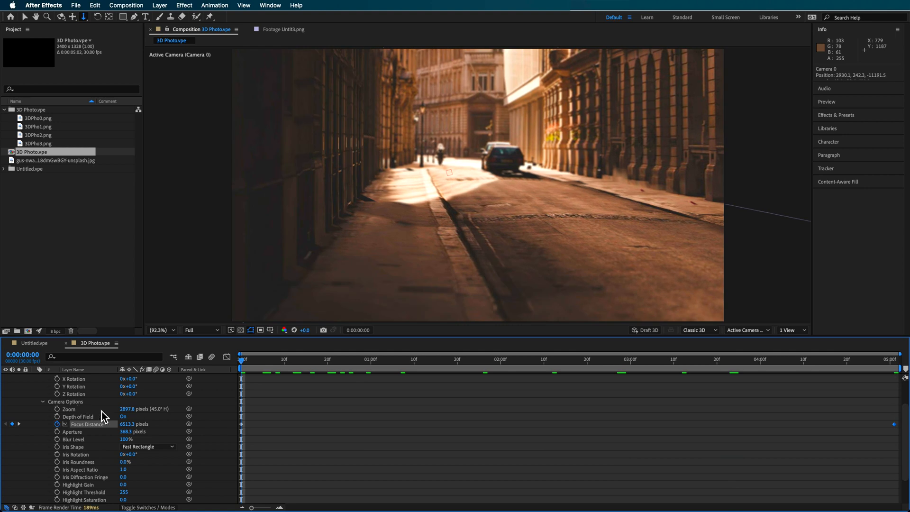
left_click(124, 417)
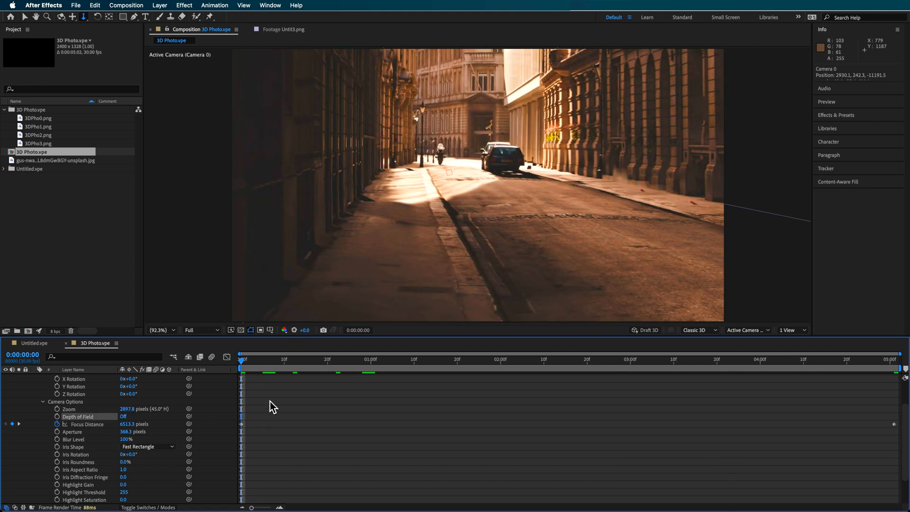
mouse_move(25, 411)
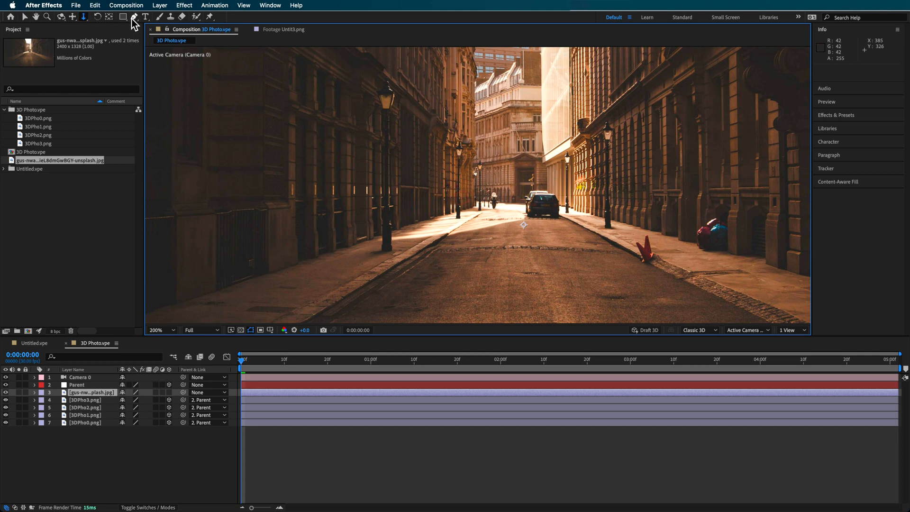
Step: Pick the Pen tool to mask a lamp post on the street photo layer
left_click(134, 16)
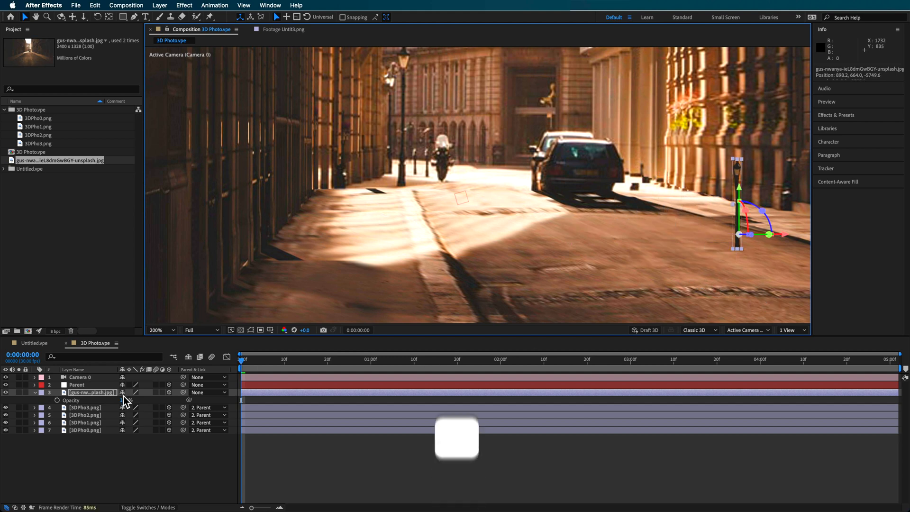
Step: Scale the lamp post layer to 480%, duplicate it, and check placement across the shot
key("s")
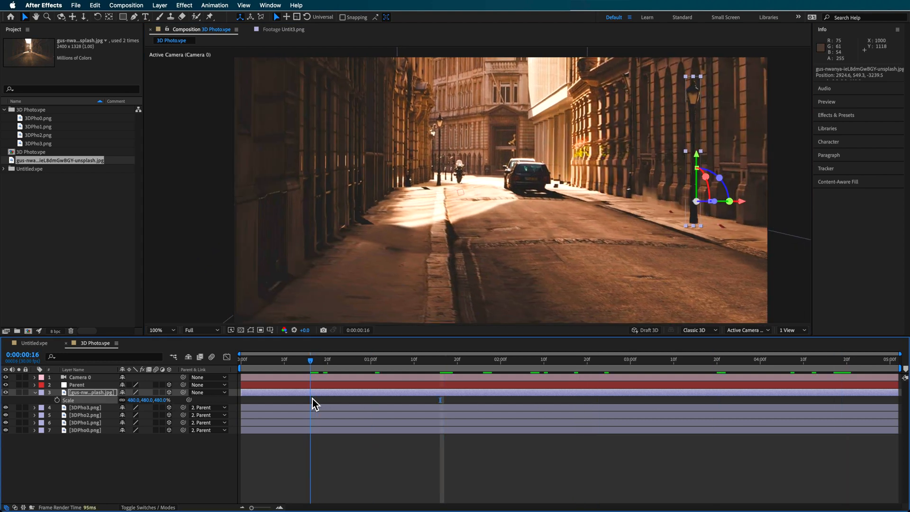
key("cmd+d")
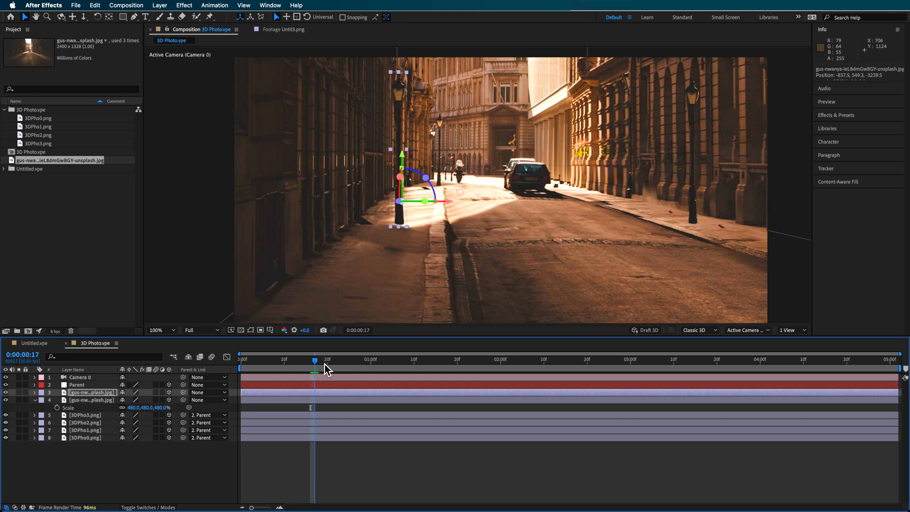
left_click(743, 359)
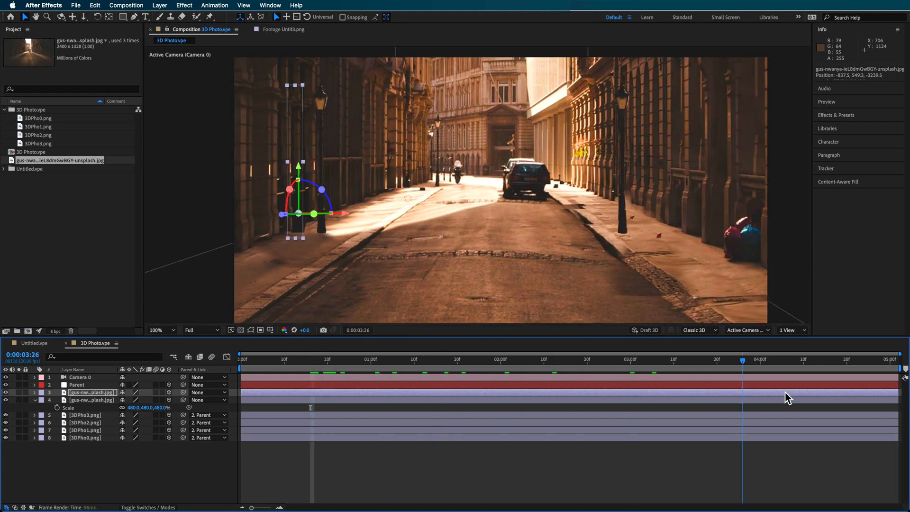
left_click(254, 360)
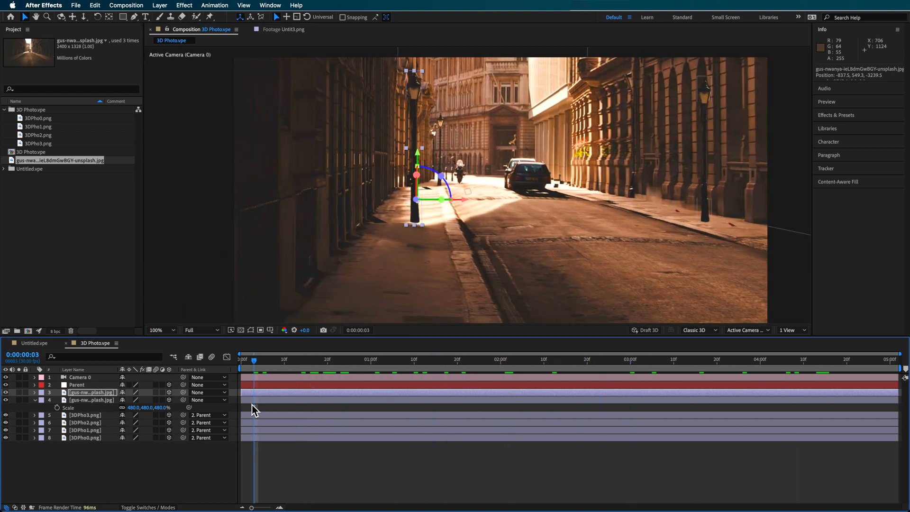
left_click(34, 377)
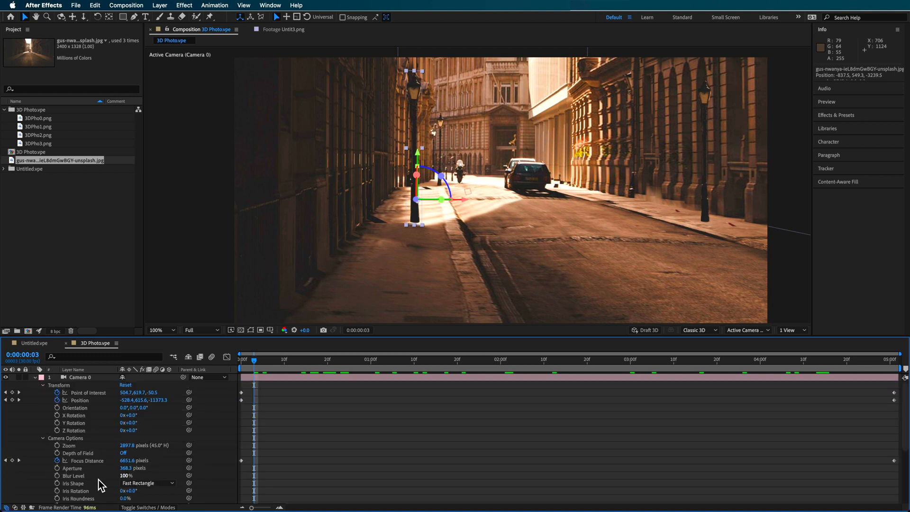
Step: Turn Camera 0's Depth of Field on and play back the camera move
left_click(126, 453)
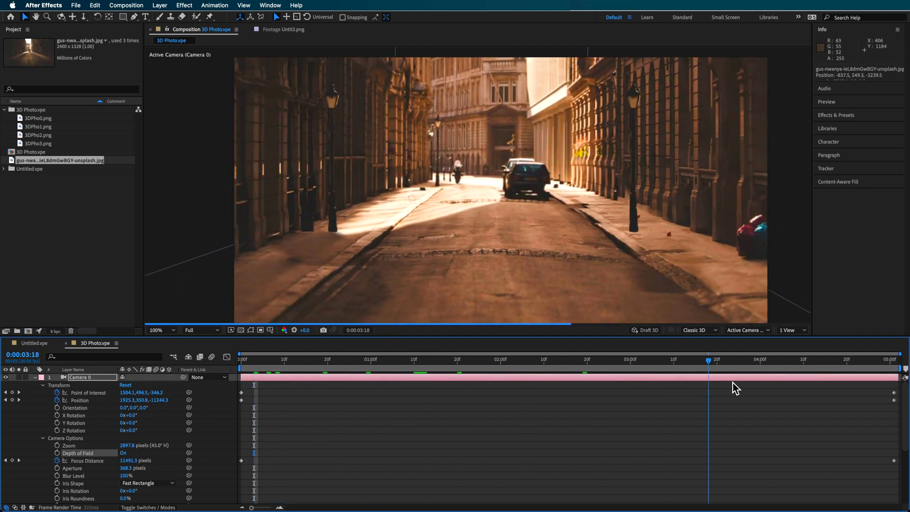
left_click(459, 359)
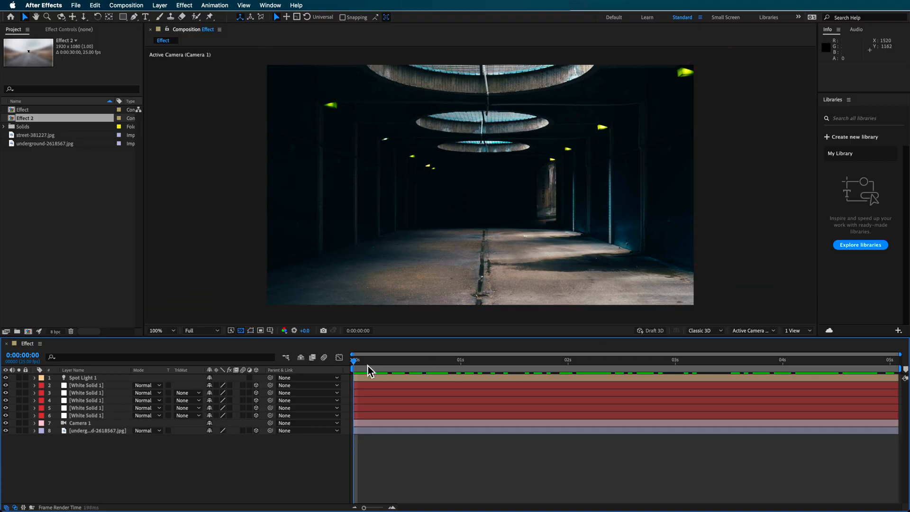
Step: Try Wireframe under Fast Previews, then set it to Off (Final Quality)
key("space")
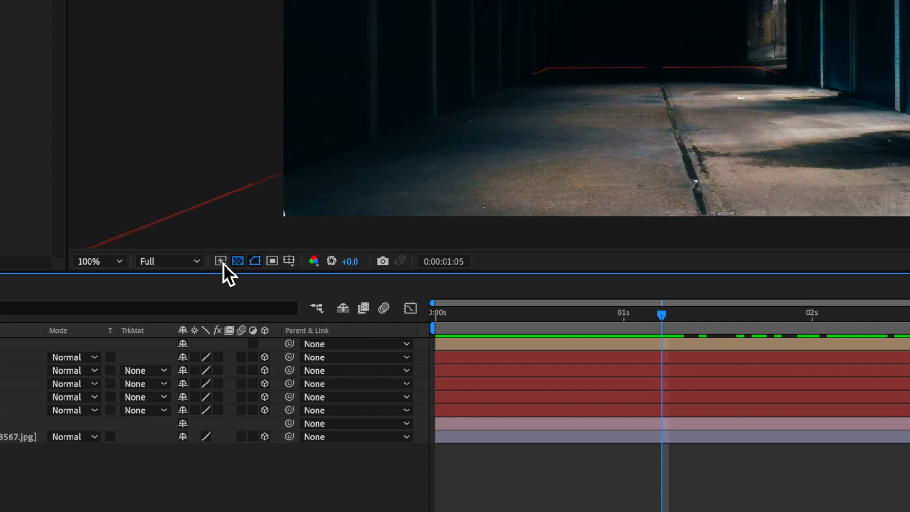
left_click(220, 261)
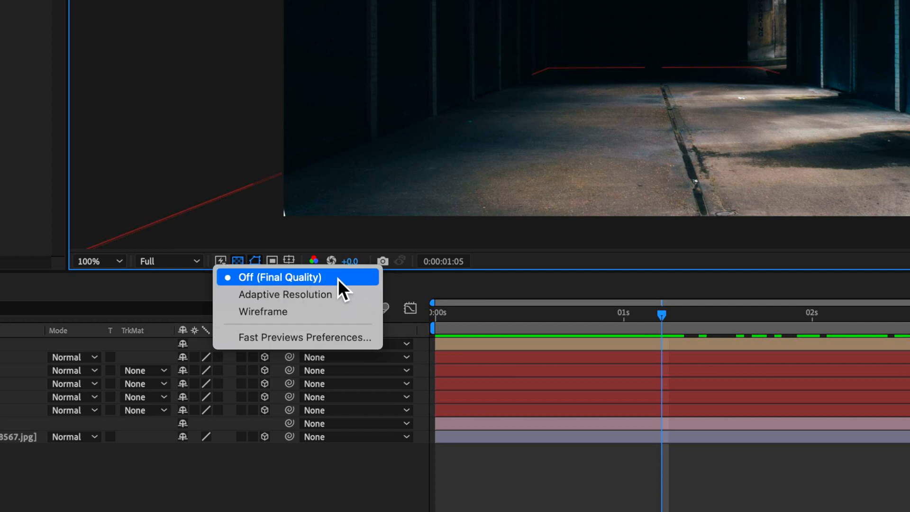
mouse_move(367, 289)
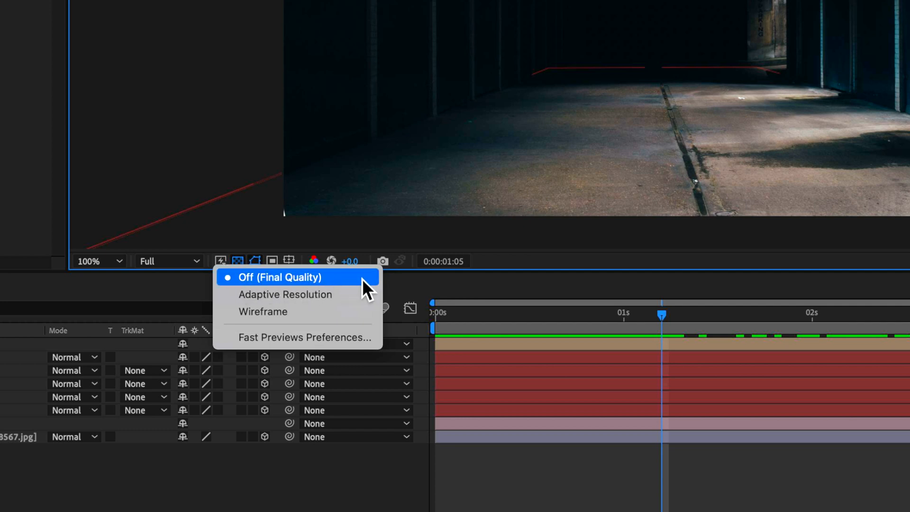
mouse_move(285, 295)
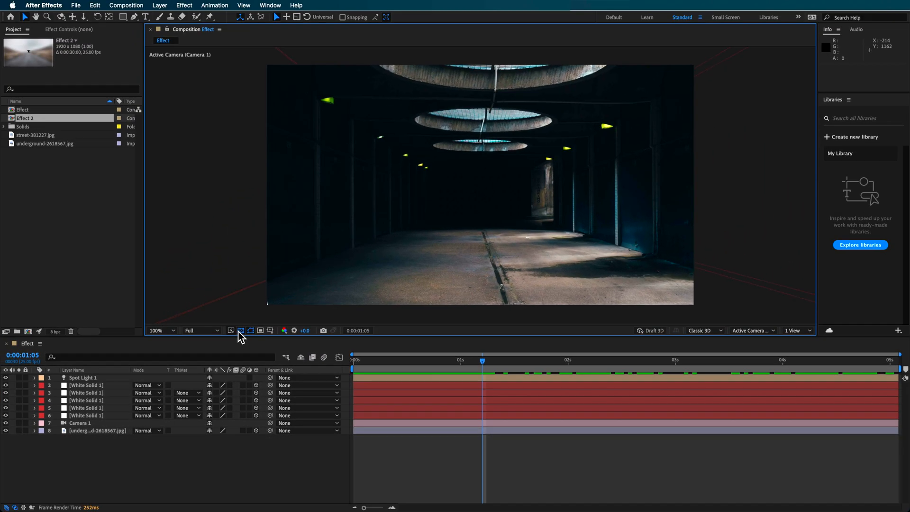
left_click(241, 331)
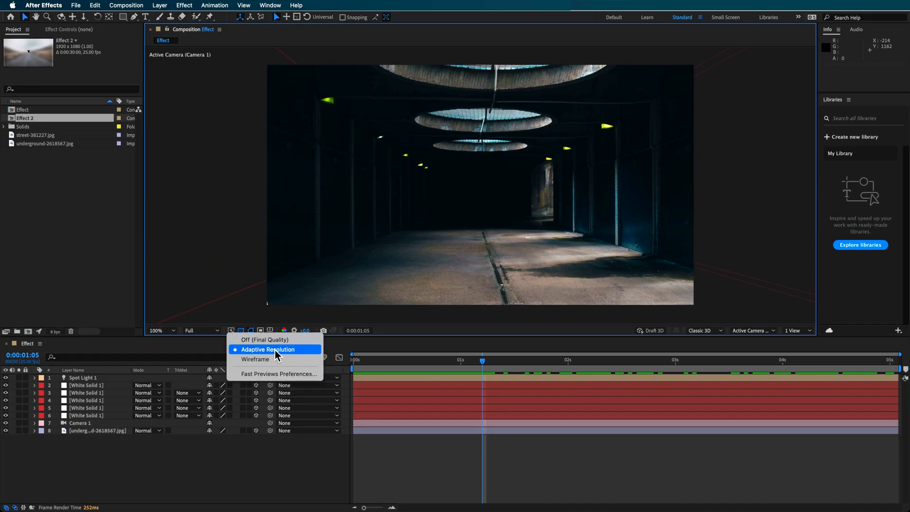
mouse_move(284, 359)
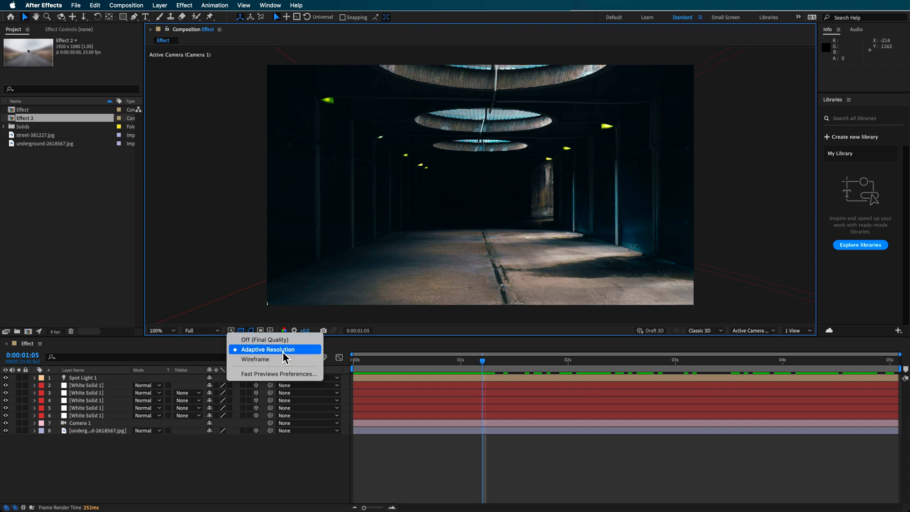
left_click(255, 359)
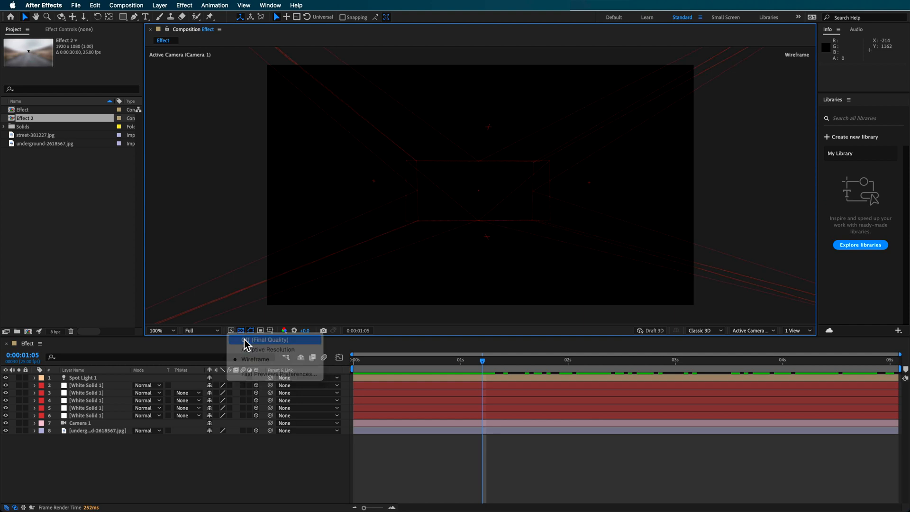
left_click(264, 339)
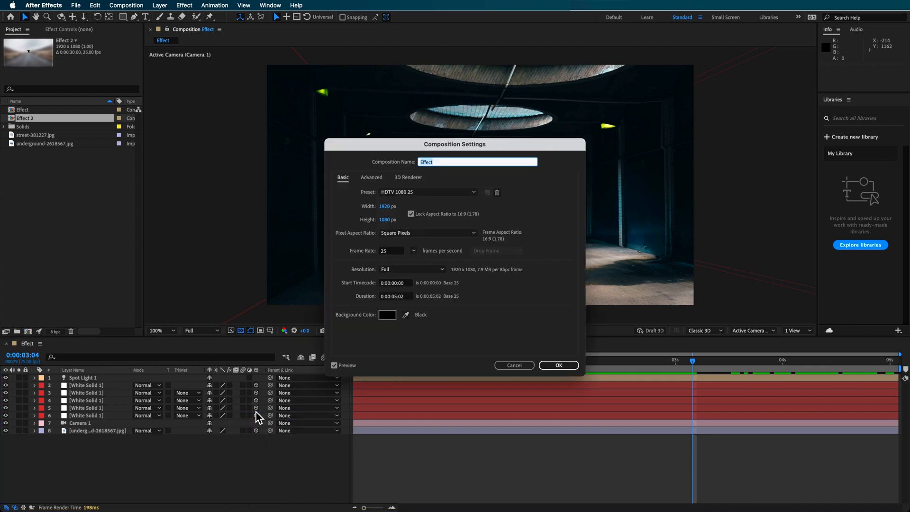
Step: Keep the Classic 3D renderer with 4000 shadow map resolution and confirm Composition Settings
left_click(408, 177)
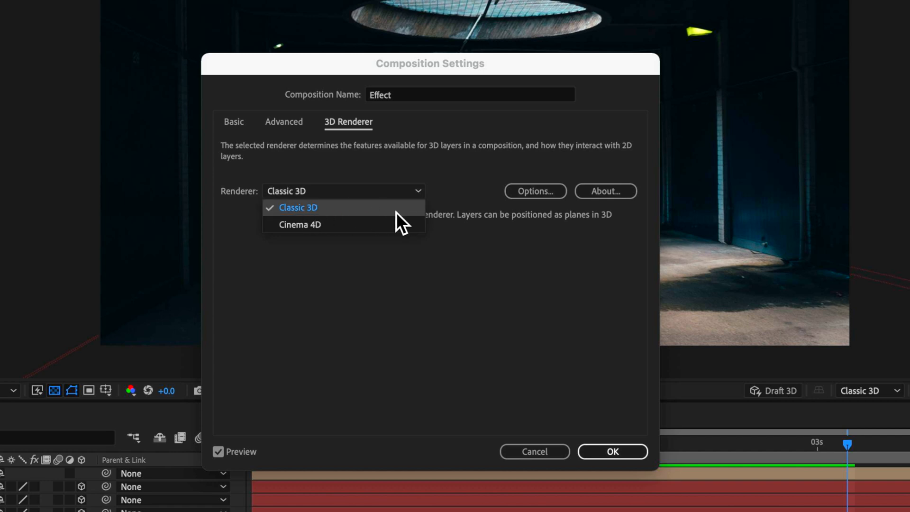
mouse_move(355, 223)
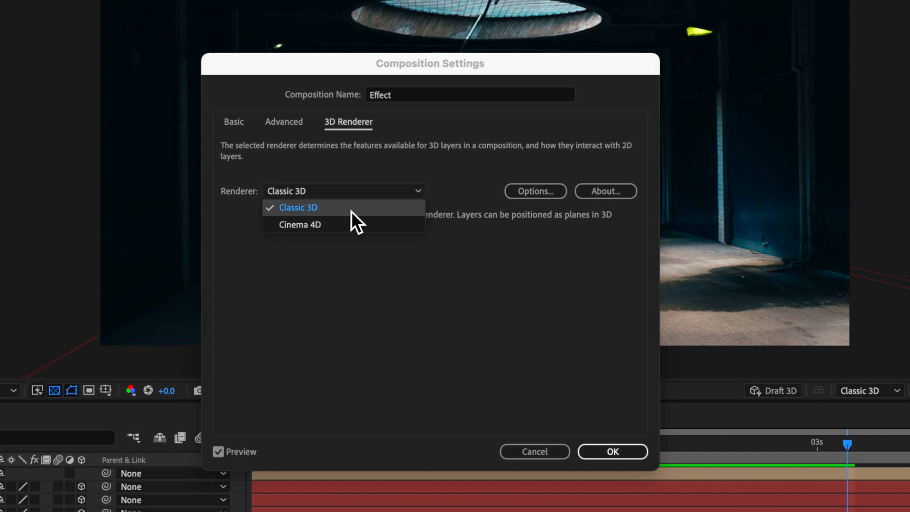
left_click(297, 207)
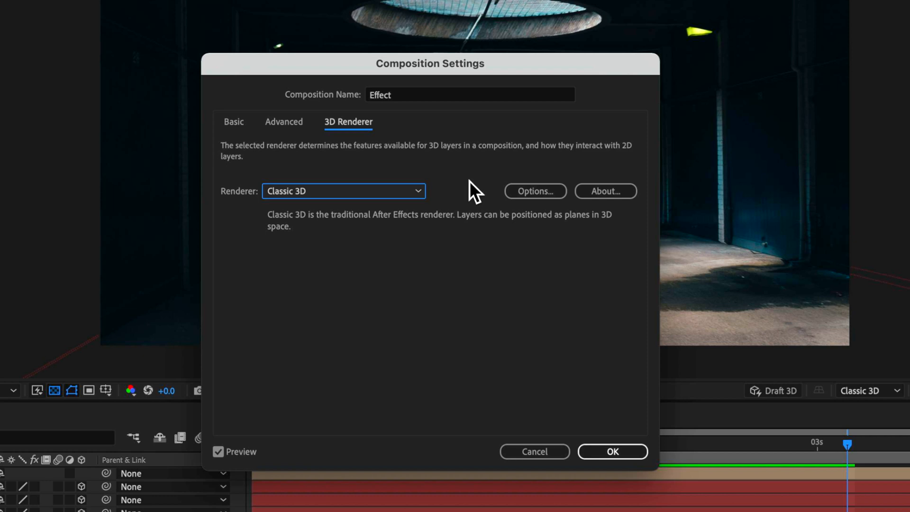
mouse_move(534, 451)
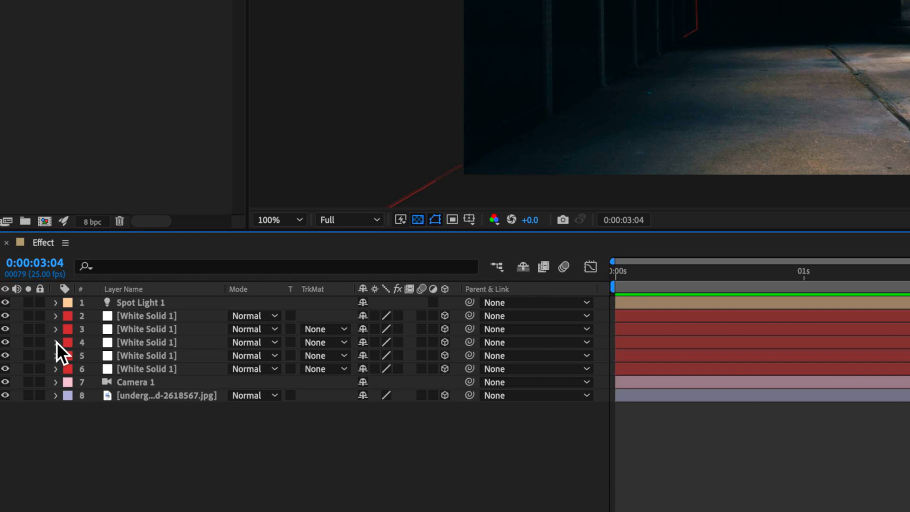
left_click(55, 342)
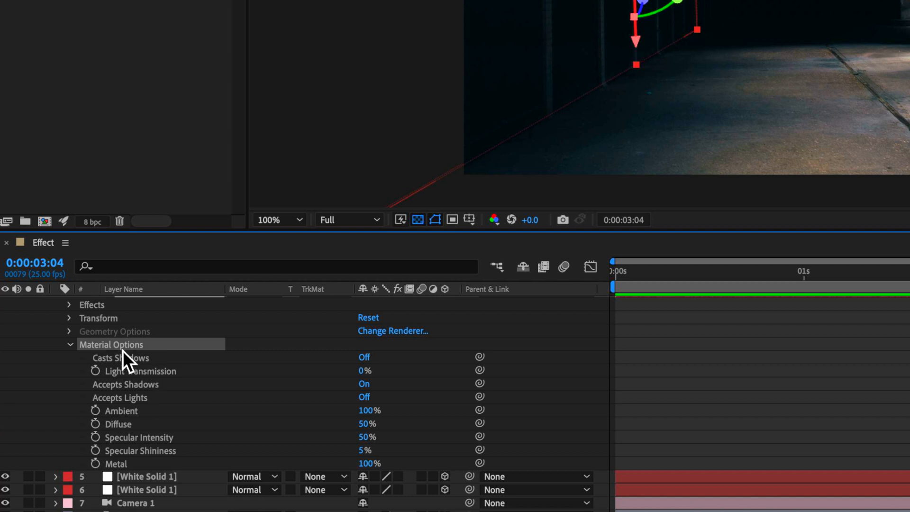
mouse_move(23, 374)
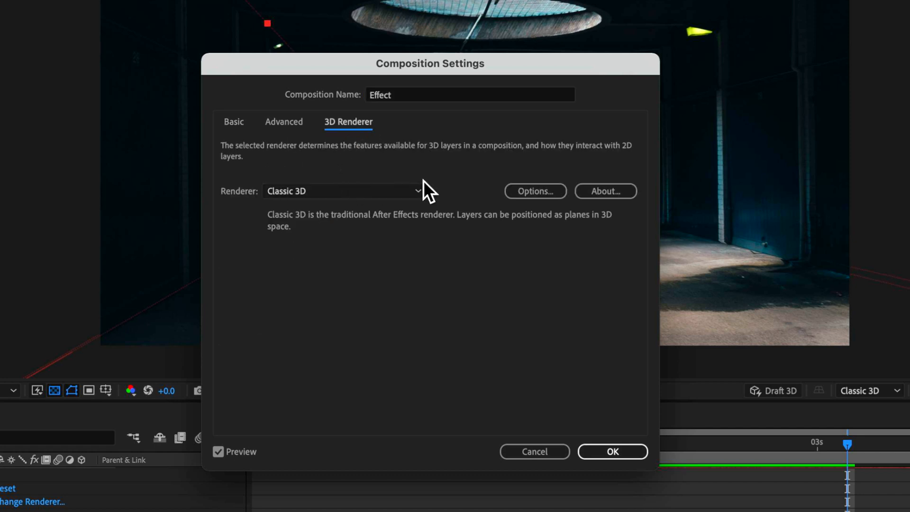
mouse_move(433, 186)
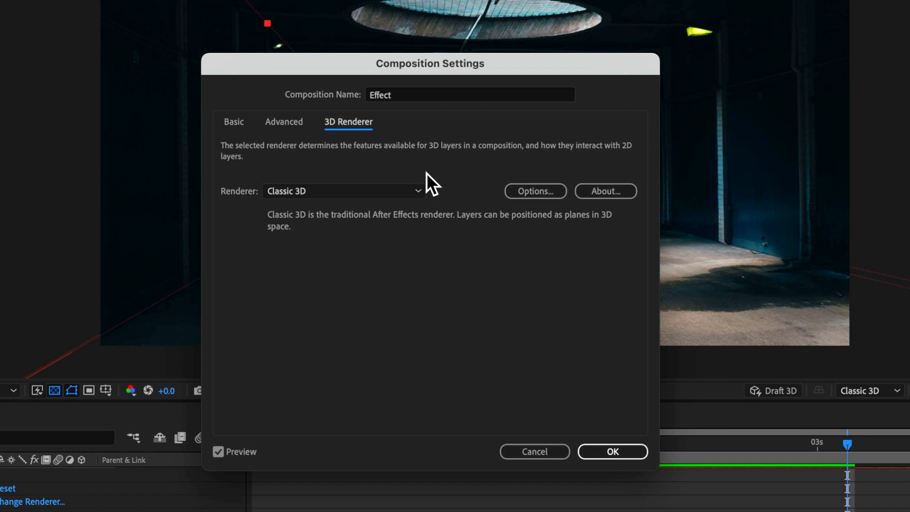
mouse_move(447, 79)
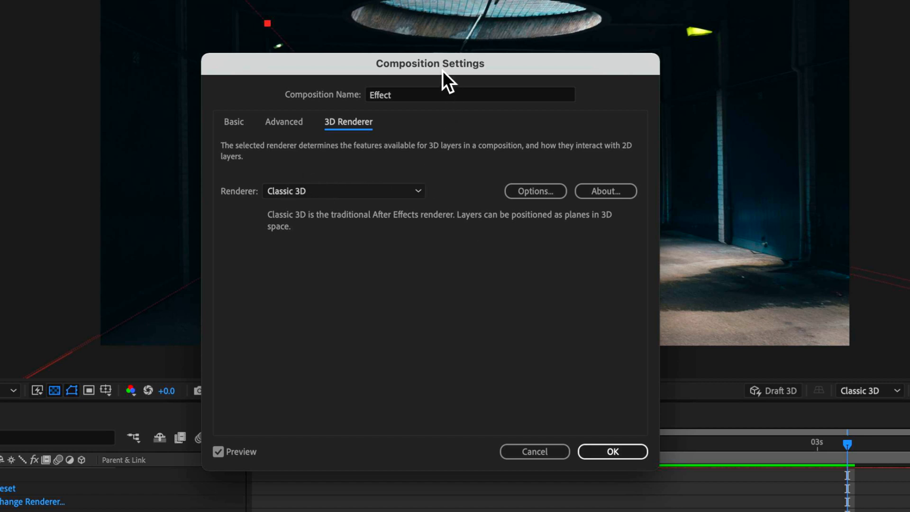
mouse_move(535, 191)
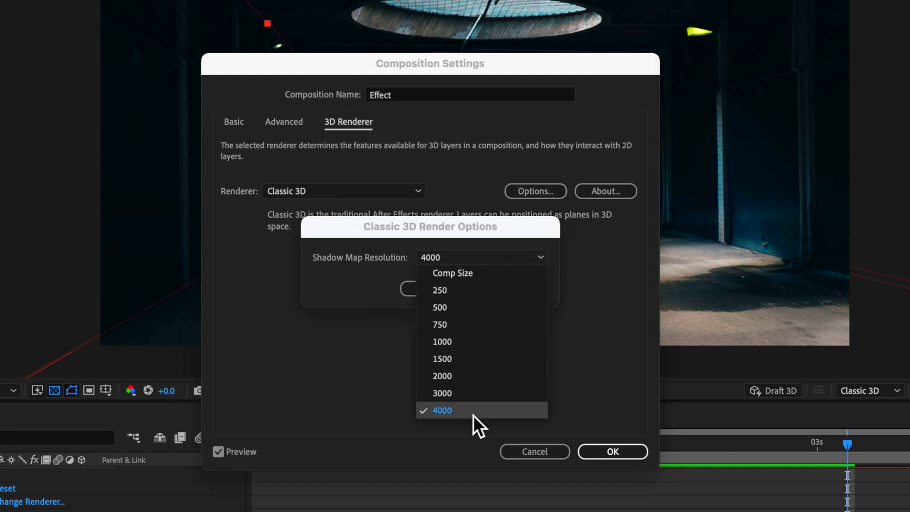
mouse_move(495, 424)
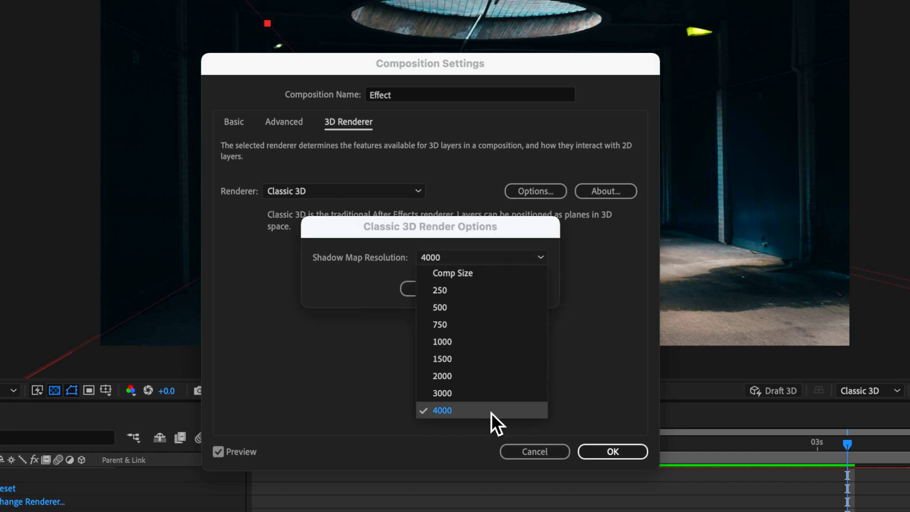
left_click(442, 410)
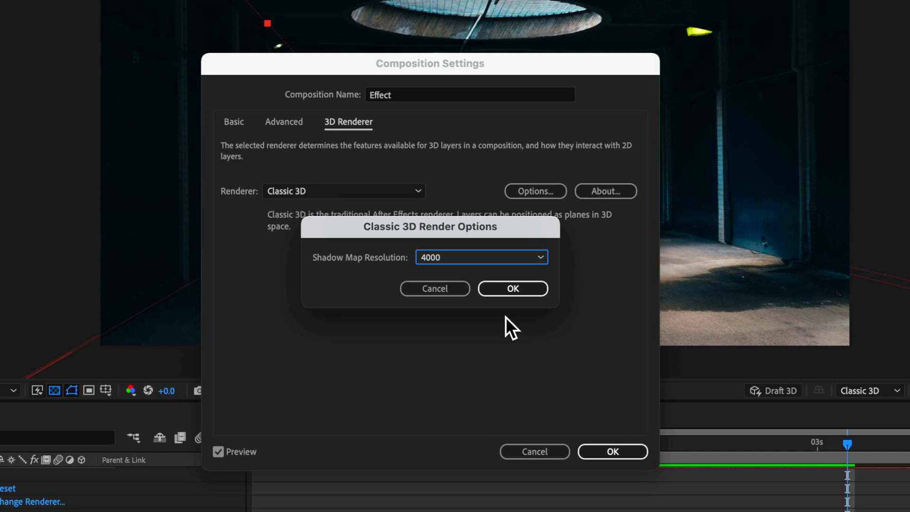
left_click(512, 289)
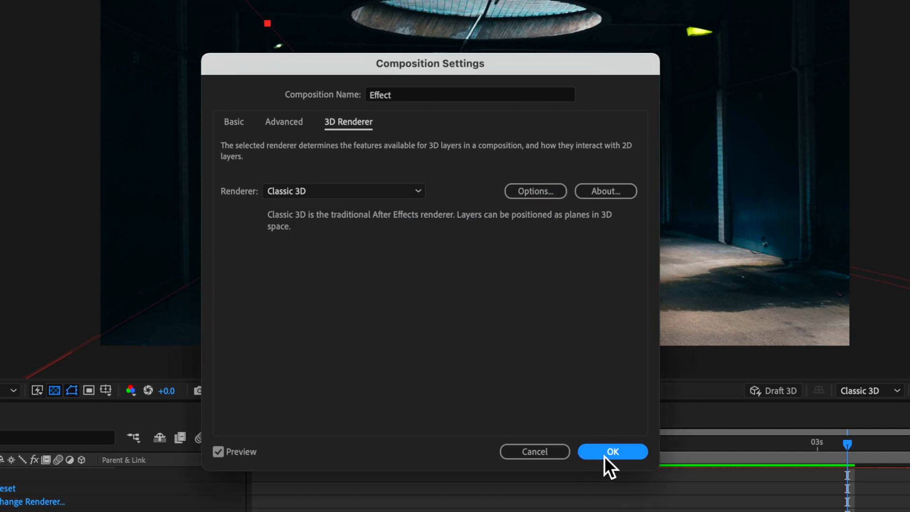
left_click(613, 452)
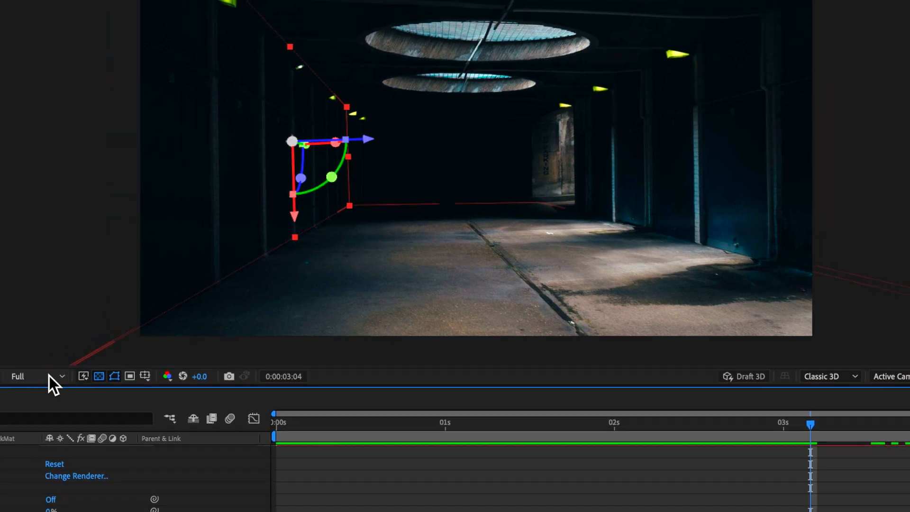
Step: Switch the viewer's preview resolution from Full to Quarter
left_click(200, 330)
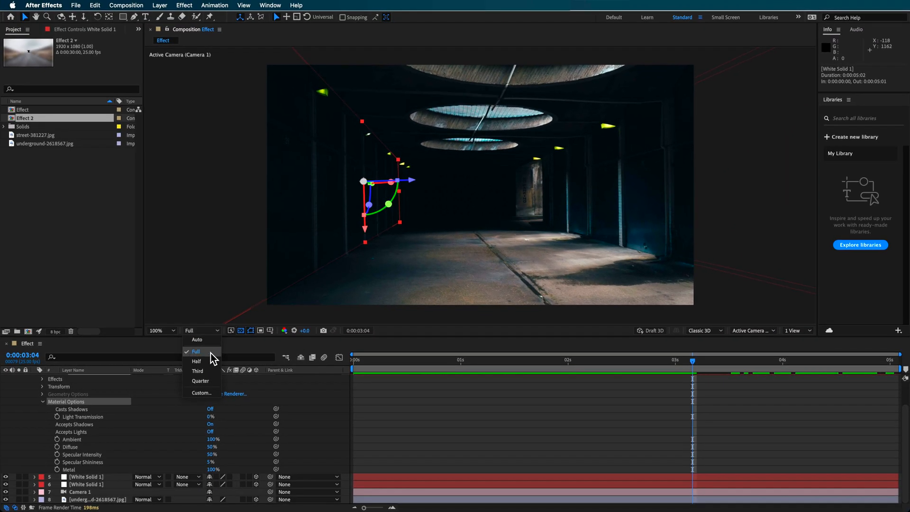
left_click(201, 381)
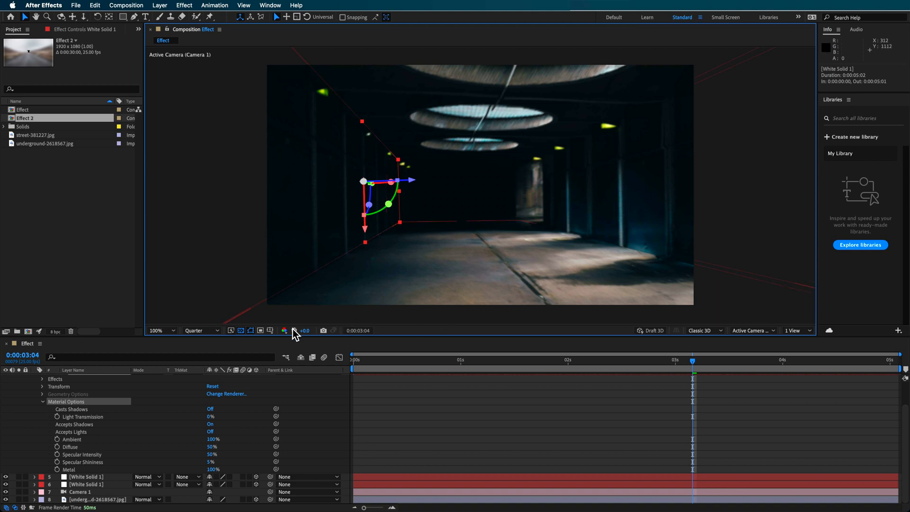
left_click(197, 331)
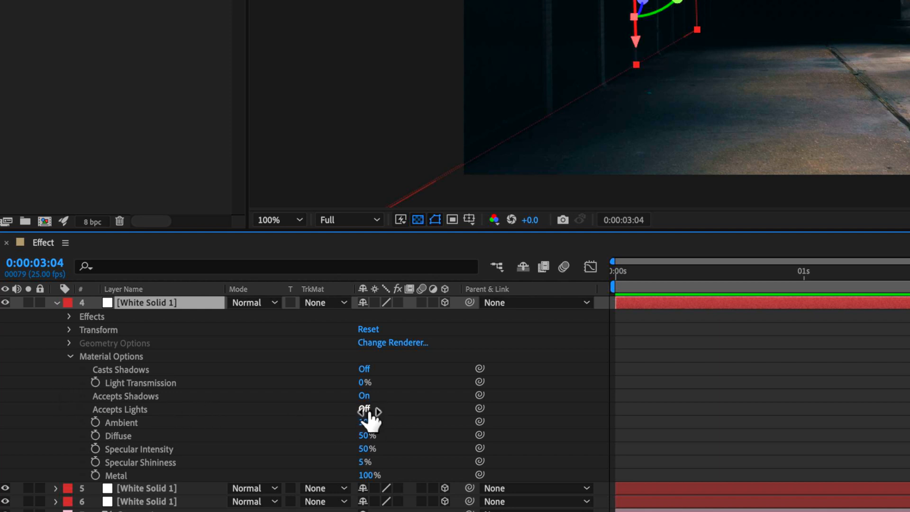
Step: Set White Solid 1 to Accepts Shadows Only, with Accepts Lights and Casts Shadows Off
left_click(364, 409)
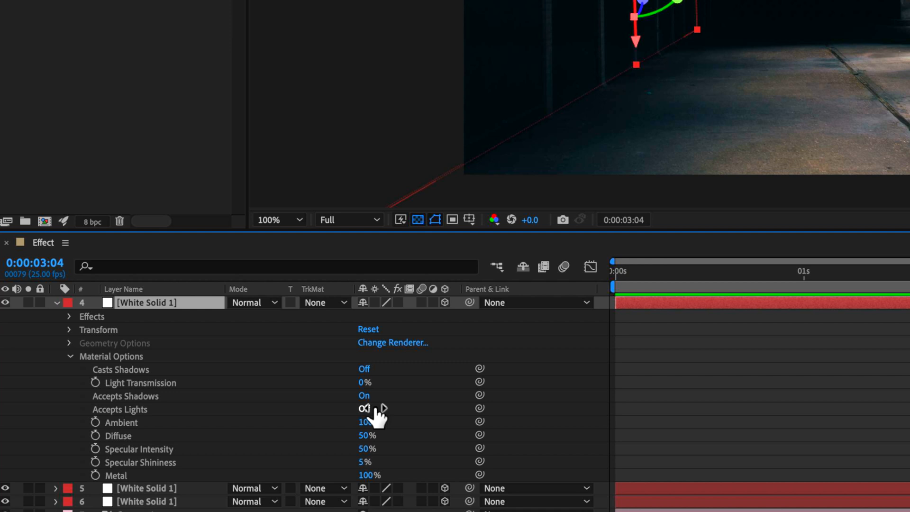
left_click(367, 395)
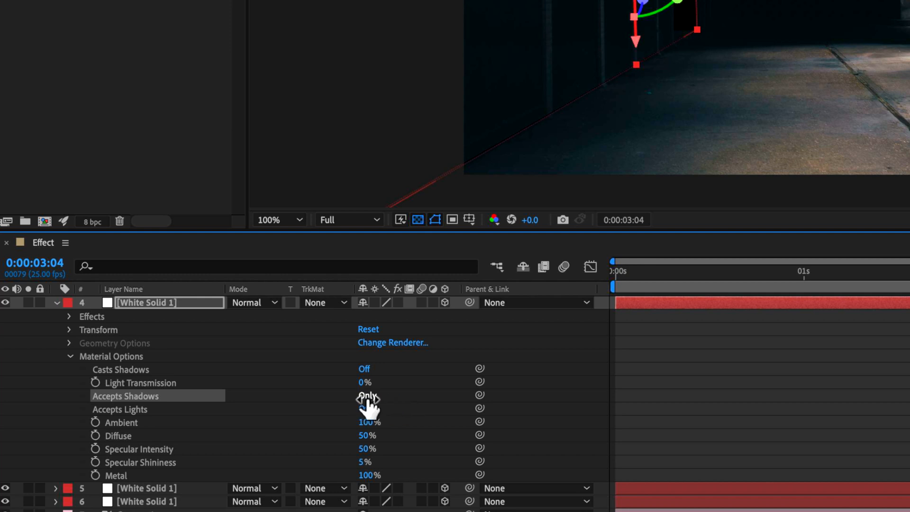
left_click(365, 409)
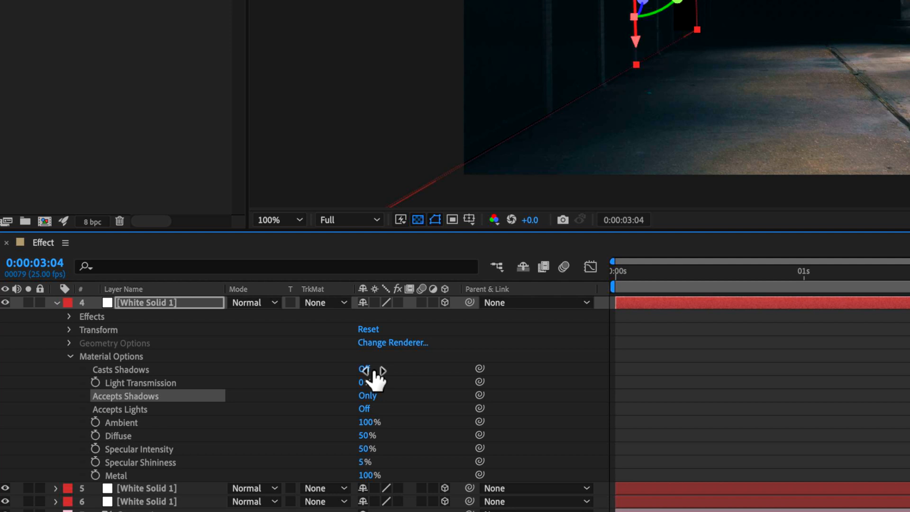
left_click(365, 369)
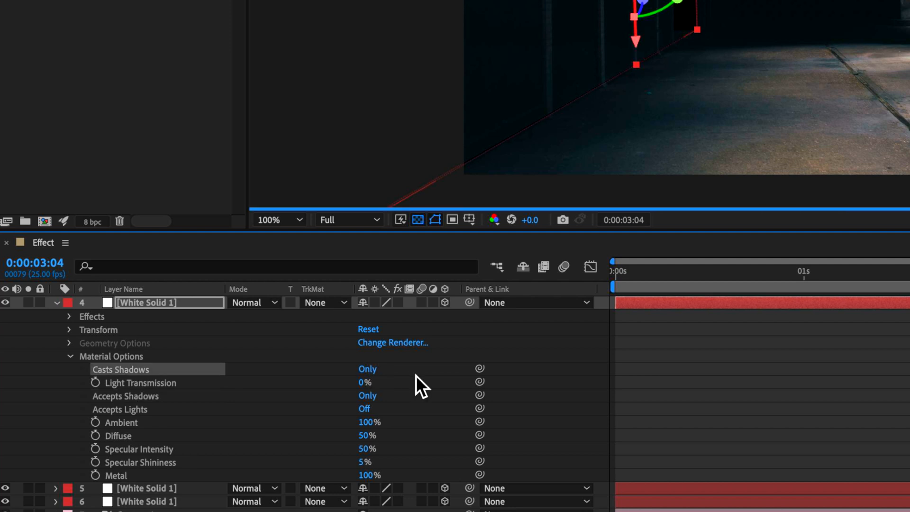
left_click(367, 369)
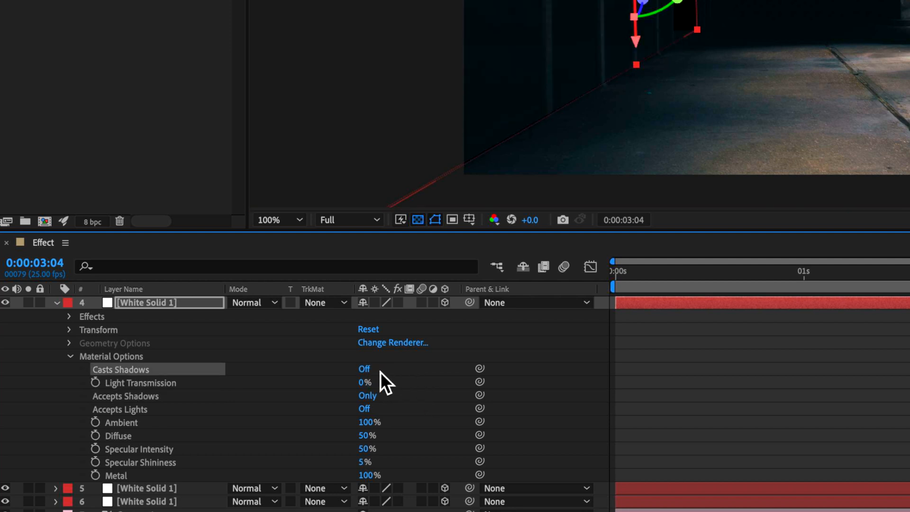